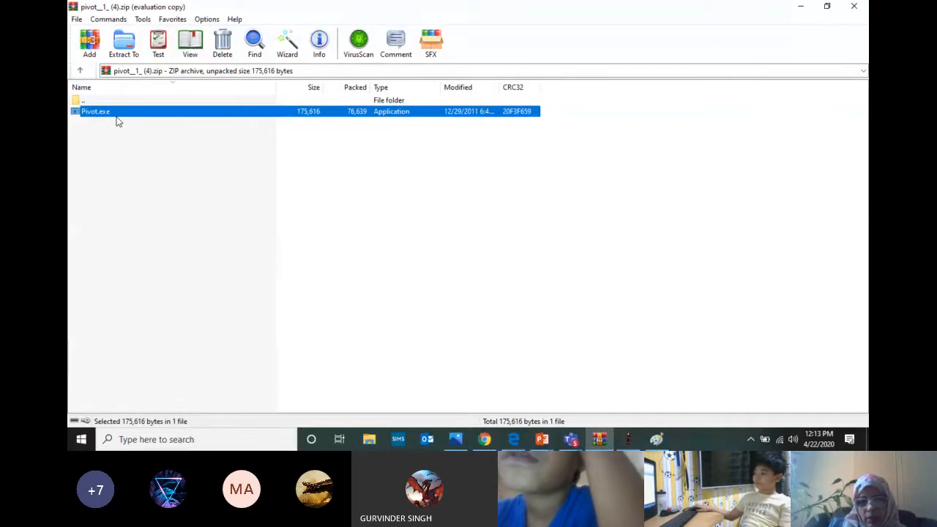
- Launch the Pivot application from the archive
{"action": "left_click", "coordinate": [95, 112]}
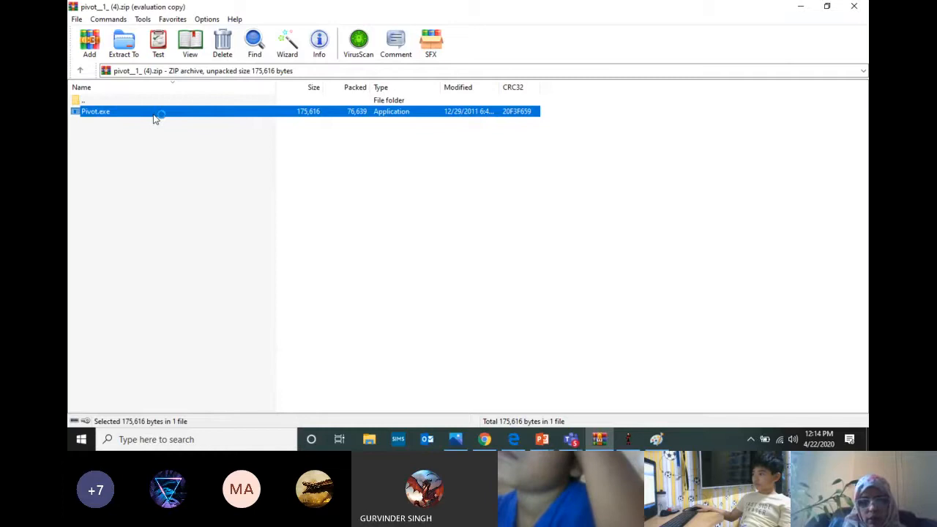
{"action": "double_click", "coordinate": [96, 112]}
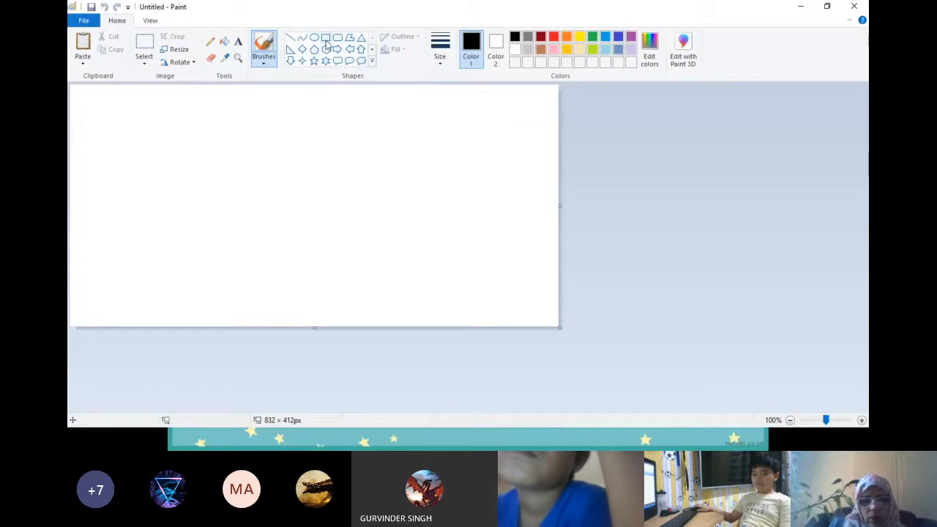
- Draw a full-width floor rectangle at the canvas bottom and fill it yellow
{"action": "left_click", "coordinate": [325, 38]}
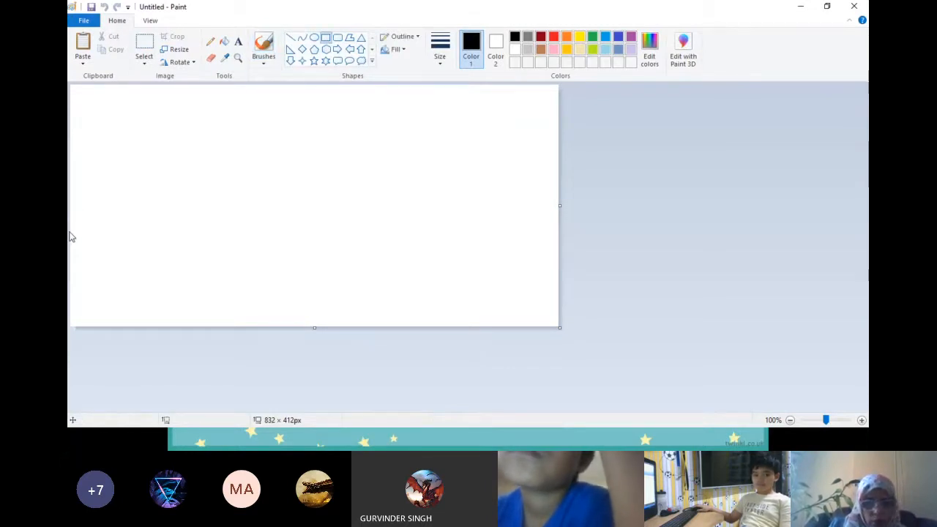
{"action": "left_click_drag", "start_coordinate": [72, 237], "coordinate": [461, 316]}
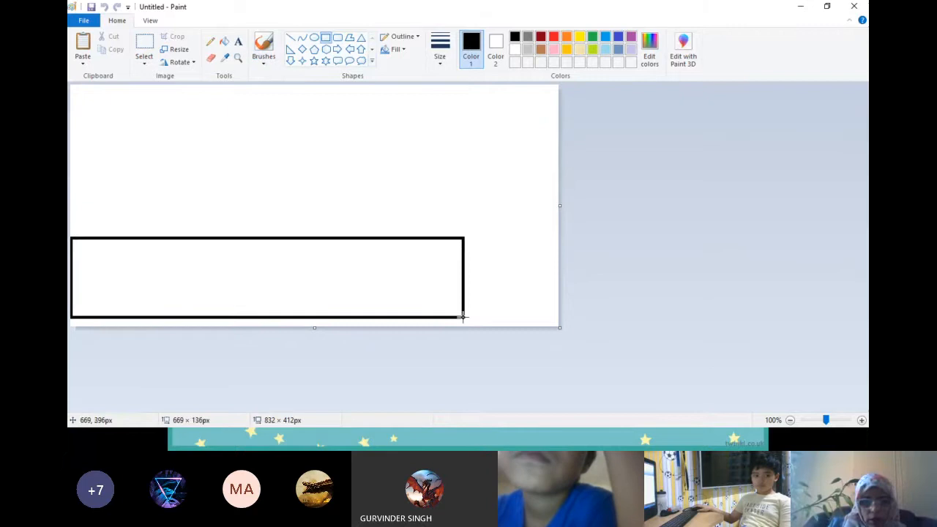
{"action": "left_click_drag", "start_coordinate": [462, 317], "coordinate": [559, 328]}
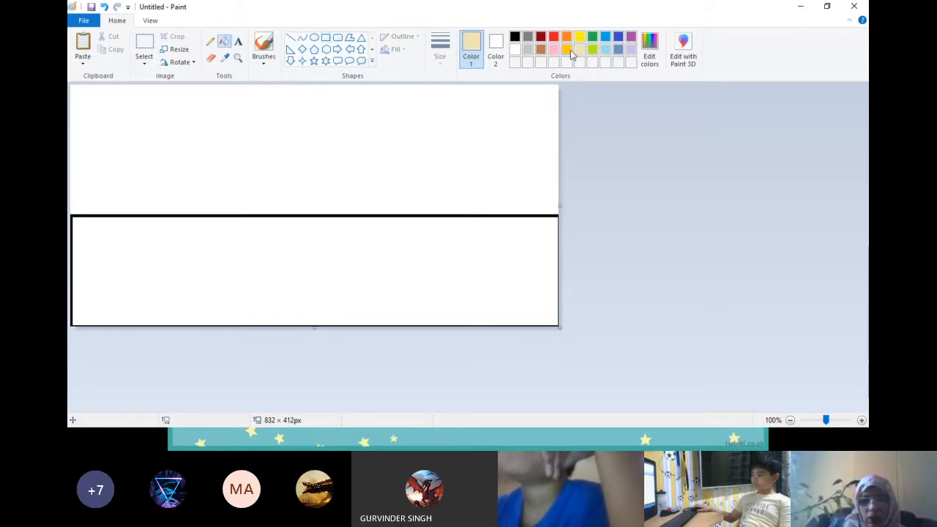
{"action": "left_click", "coordinate": [380, 274]}
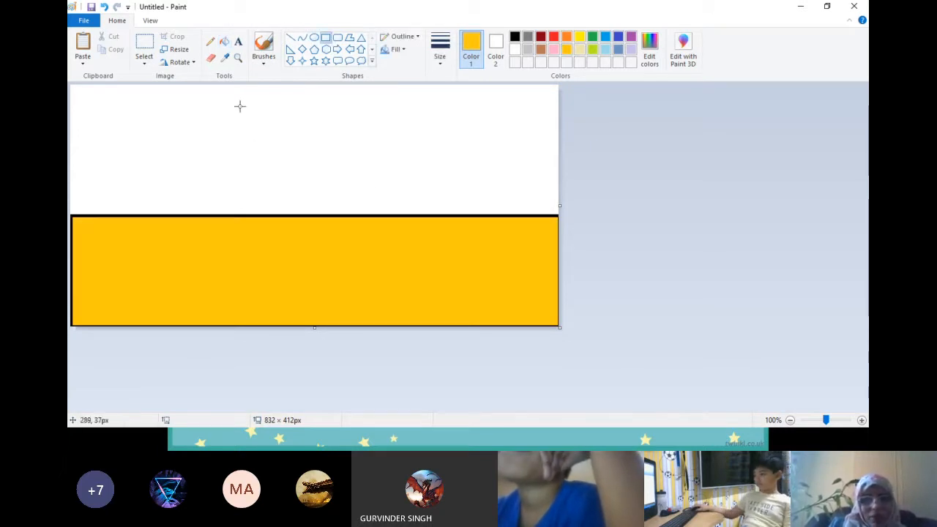
- Draw a double-framed window near the top centre, colour the wall and window, and start saving
{"action": "left_click_drag", "start_coordinate": [234, 102], "coordinate": [412, 193]}
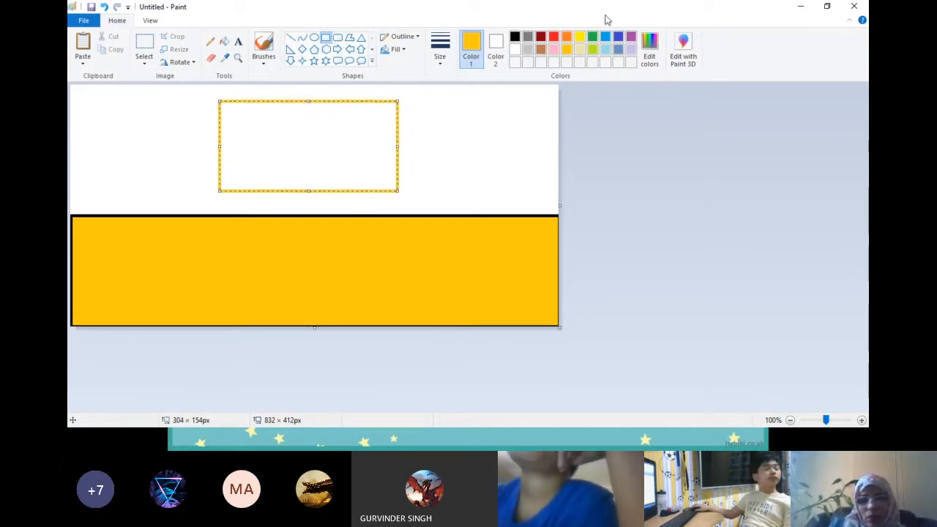
{"action": "left_click", "coordinate": [439, 47]}
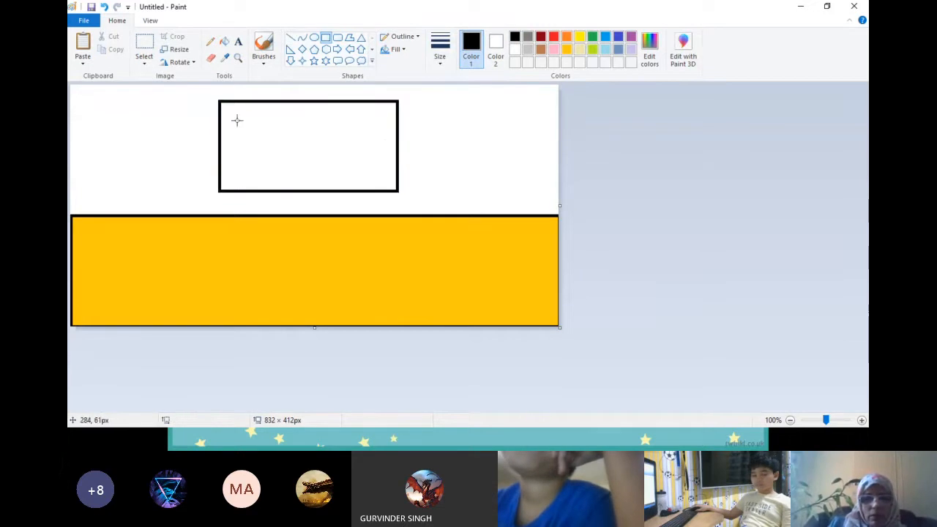
{"action": "left_click_drag", "start_coordinate": [232, 120], "coordinate": [388, 178]}
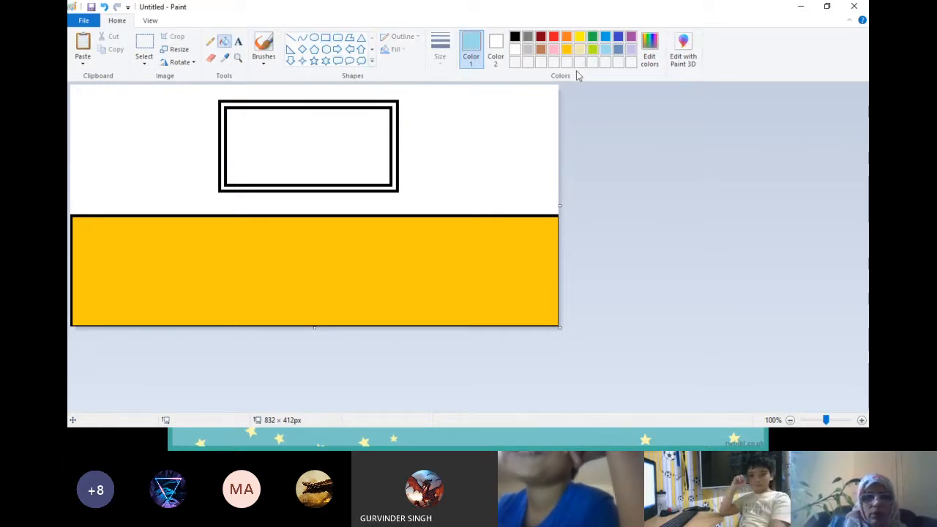
{"action": "left_click", "coordinate": [322, 134]}
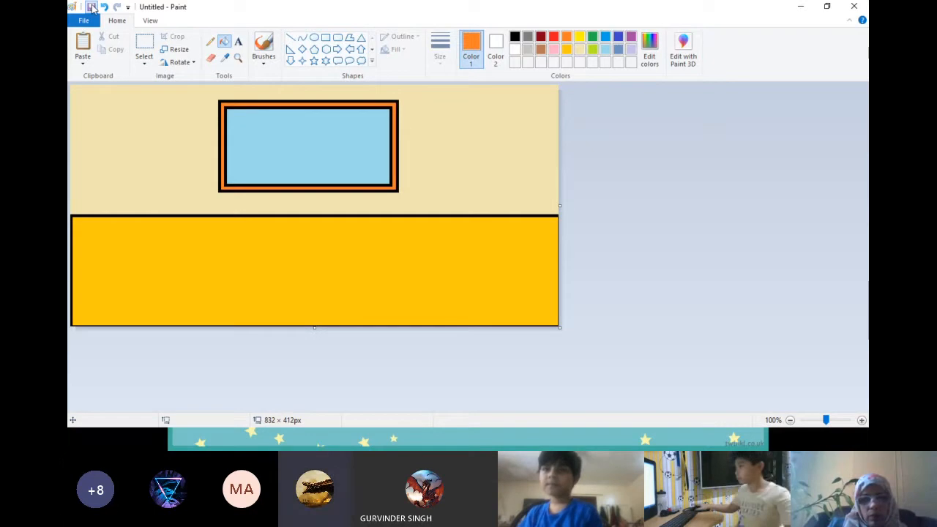
{"action": "left_click", "coordinate": [90, 6]}
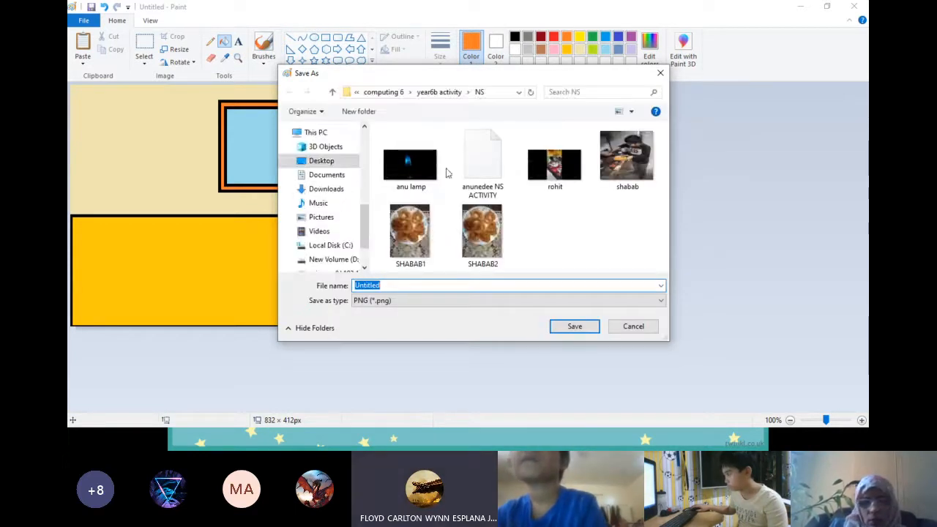
- Save the picture as 12.png in Desktop > year 2019-20 > yr 5 new > animation, replacing the existing file
{"action": "left_click", "coordinate": [322, 160]}
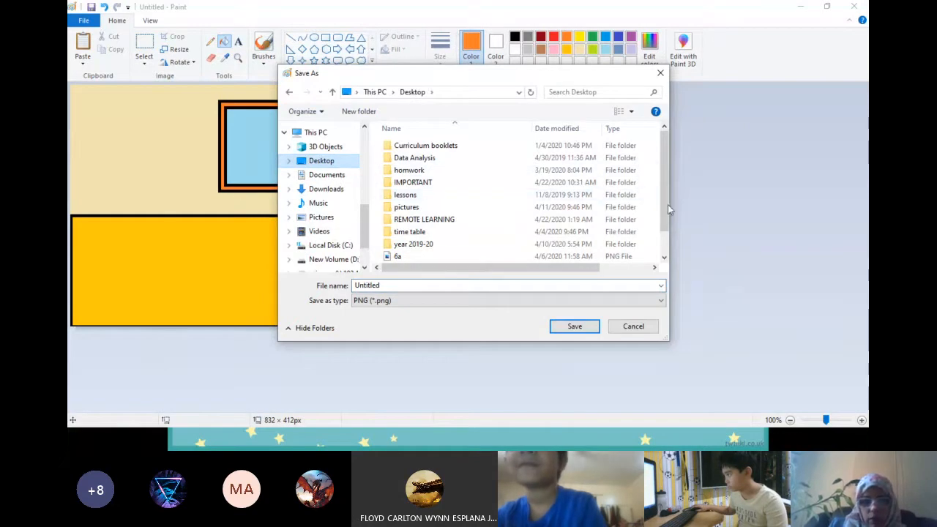
{"action": "double_click", "coordinate": [412, 243]}
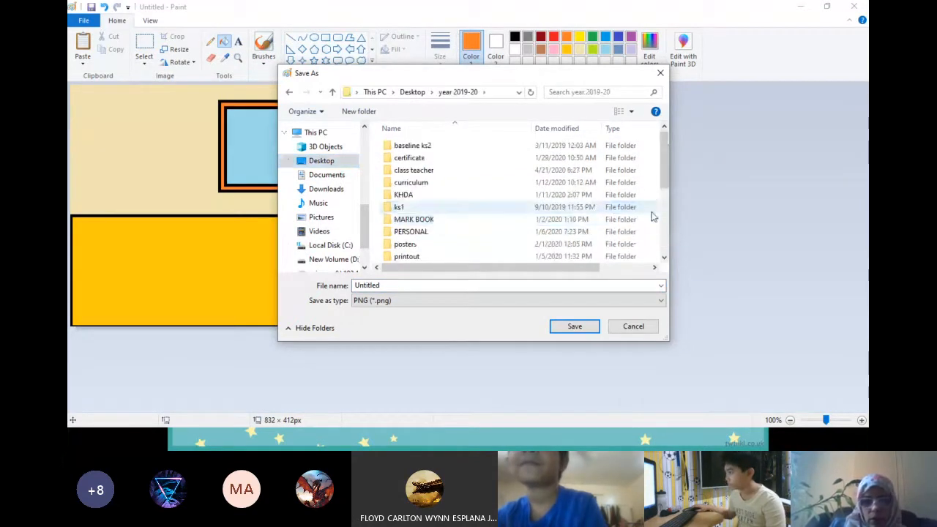
{"action": "scroll", "scroll_direction": "down", "scroll_amount": 3}
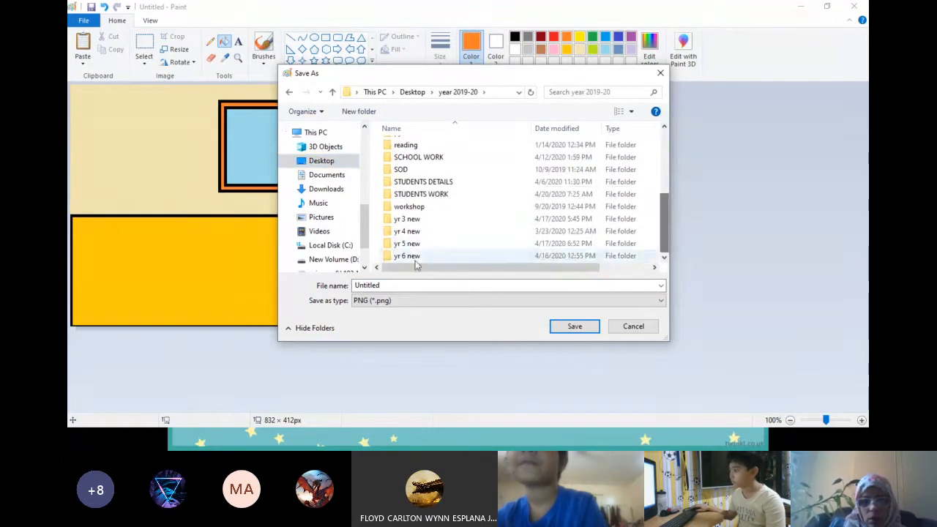
{"action": "double_click", "coordinate": [407, 243]}
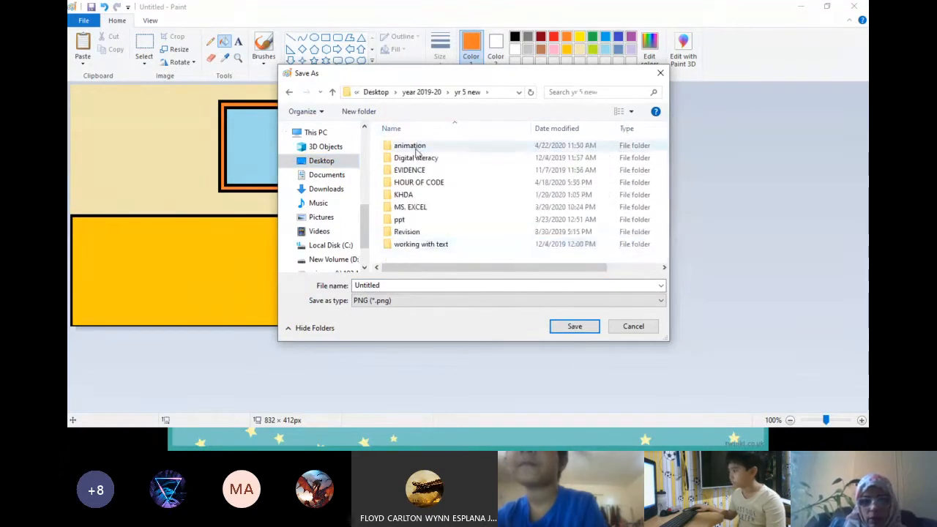
{"action": "double_click", "coordinate": [410, 145]}
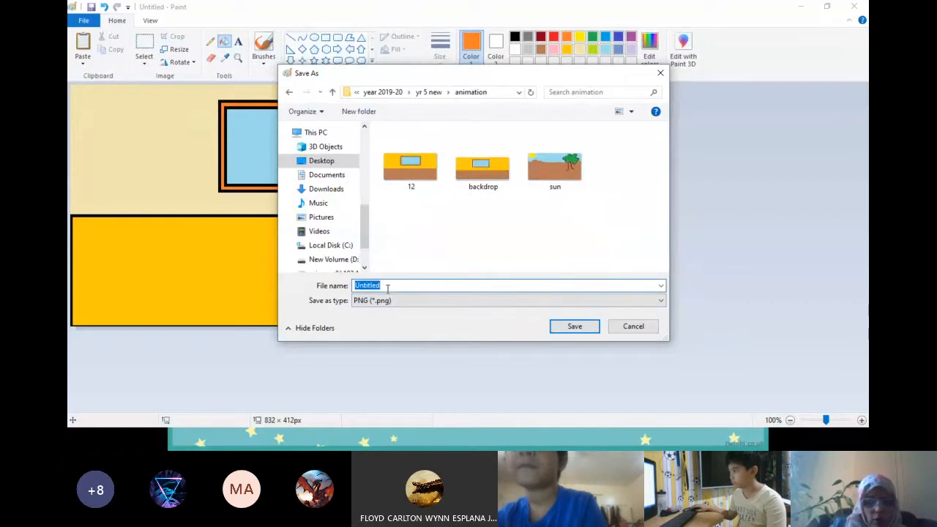
{"action": "left_click", "coordinate": [573, 325]}
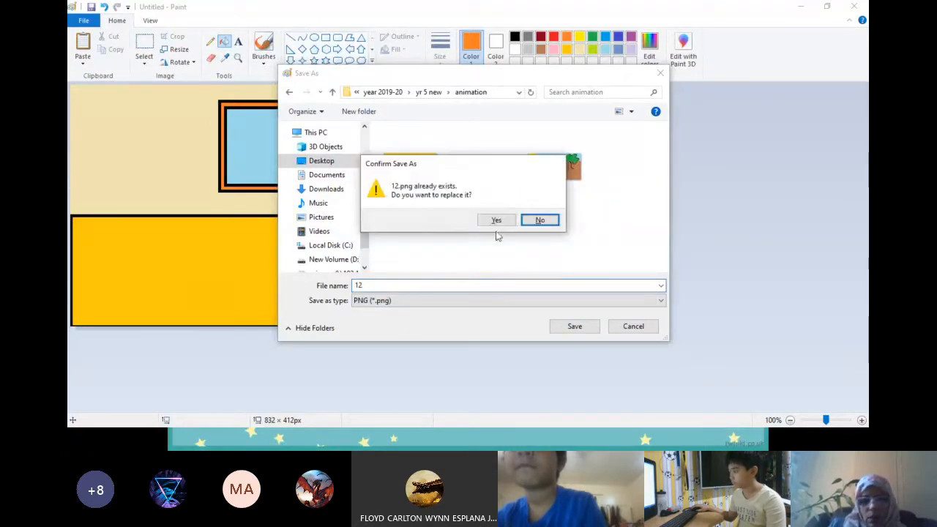
{"action": "left_click", "coordinate": [538, 219]}
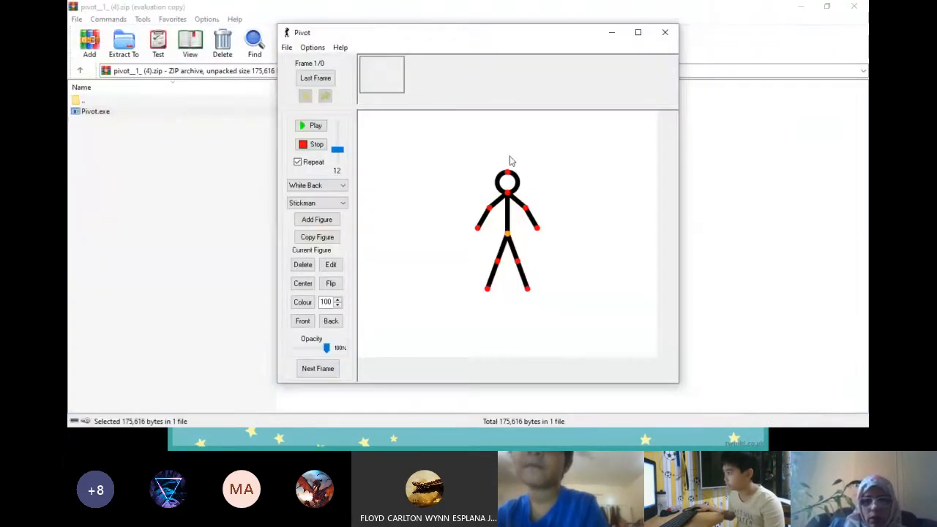
{"action": "mouse_move", "coordinate": [597, 240]}
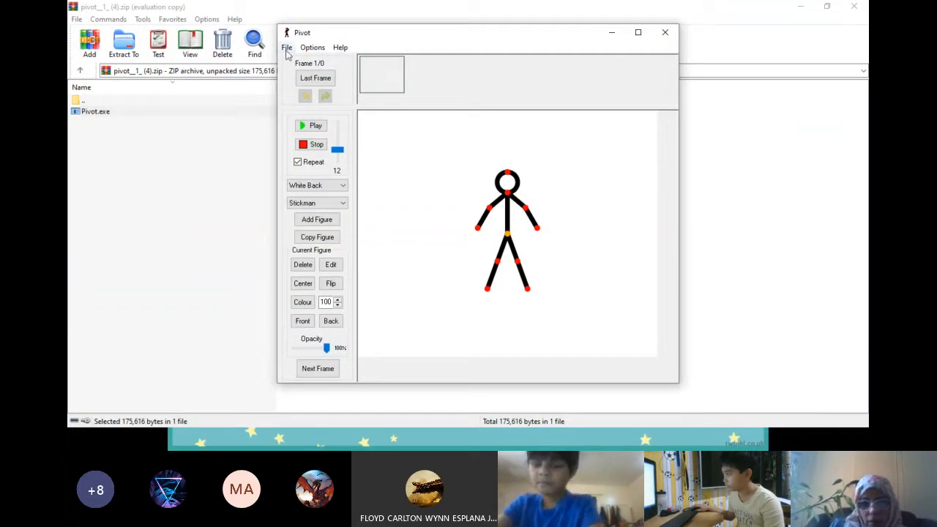
- Load the backdrop image from the animation folder as the animation background
{"action": "left_click", "coordinate": [287, 47]}
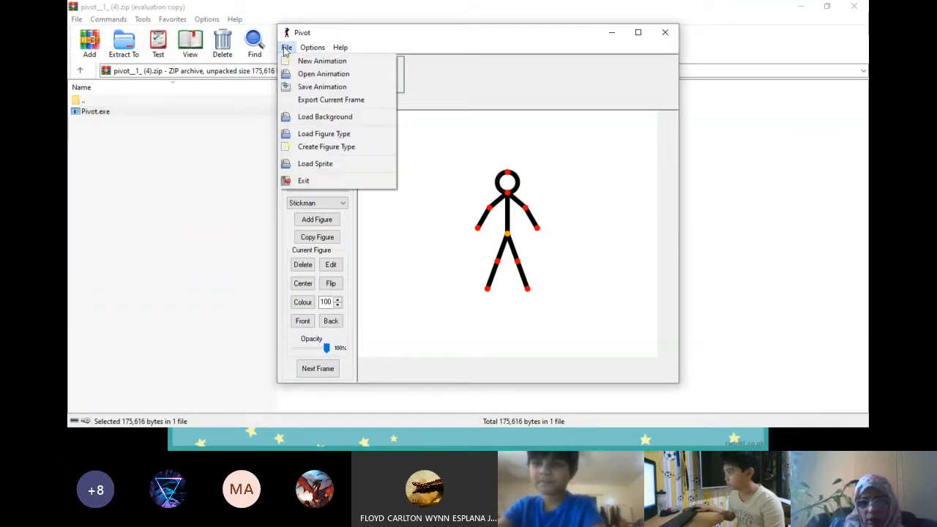
{"action": "left_click", "coordinate": [312, 47]}
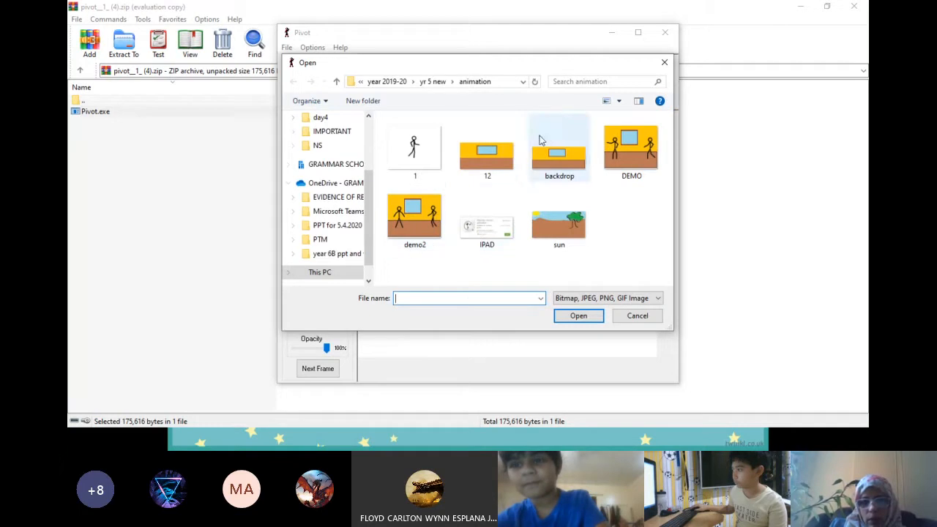
{"action": "left_click", "coordinate": [560, 147]}
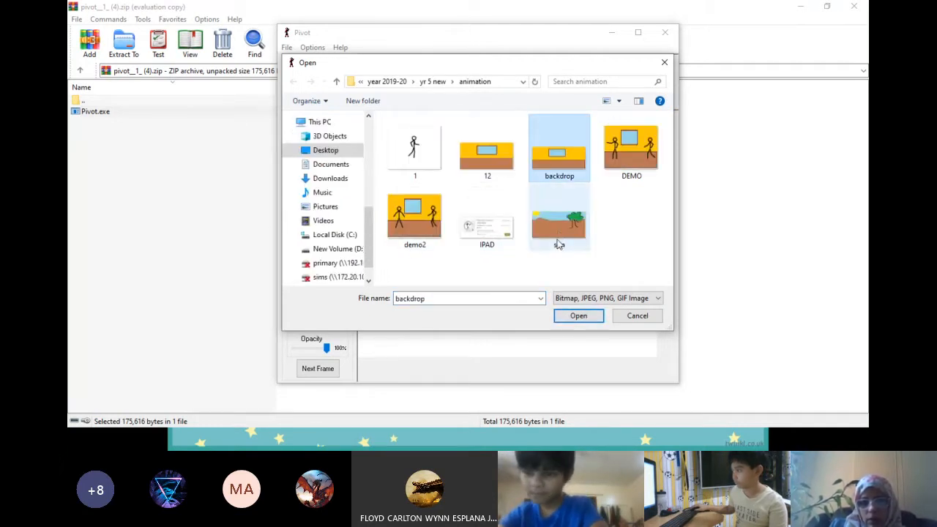
{"action": "left_click", "coordinate": [578, 316]}
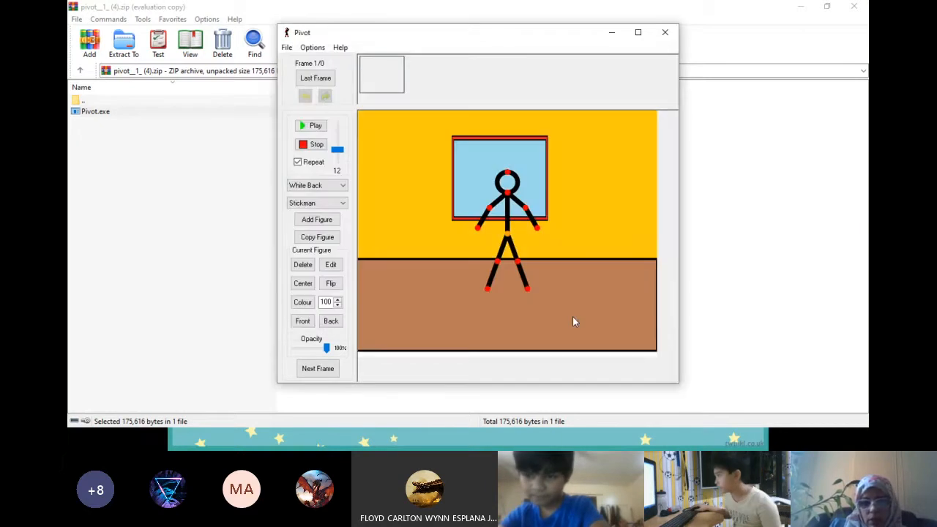
{"action": "mouse_move", "coordinate": [524, 218]}
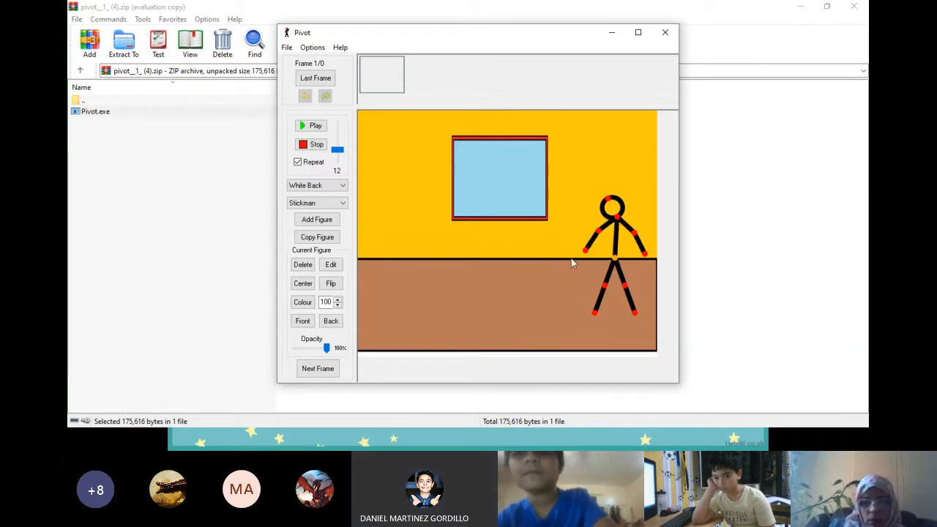
{"action": "mouse_move", "coordinate": [295, 248]}
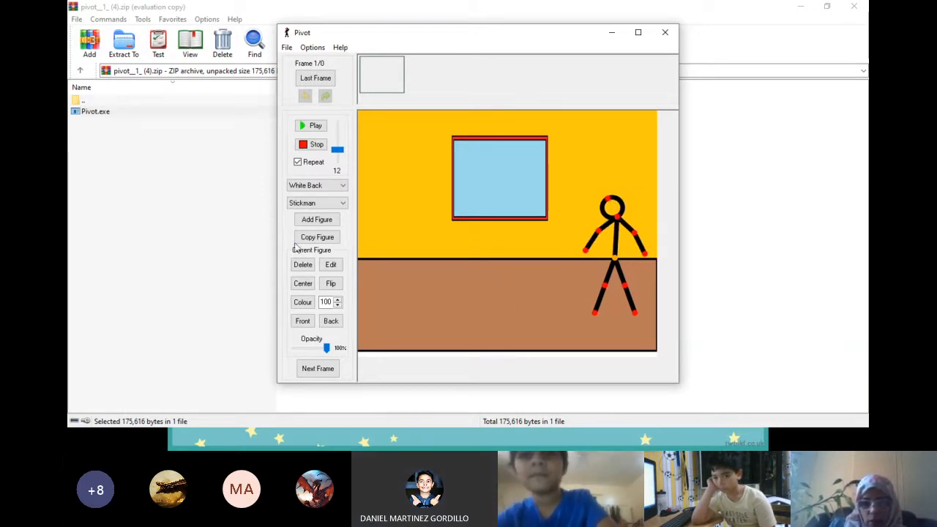
- Add a stickman figure, delete the extra copy and shift the left figure further into the room
{"action": "left_click", "coordinate": [317, 202]}
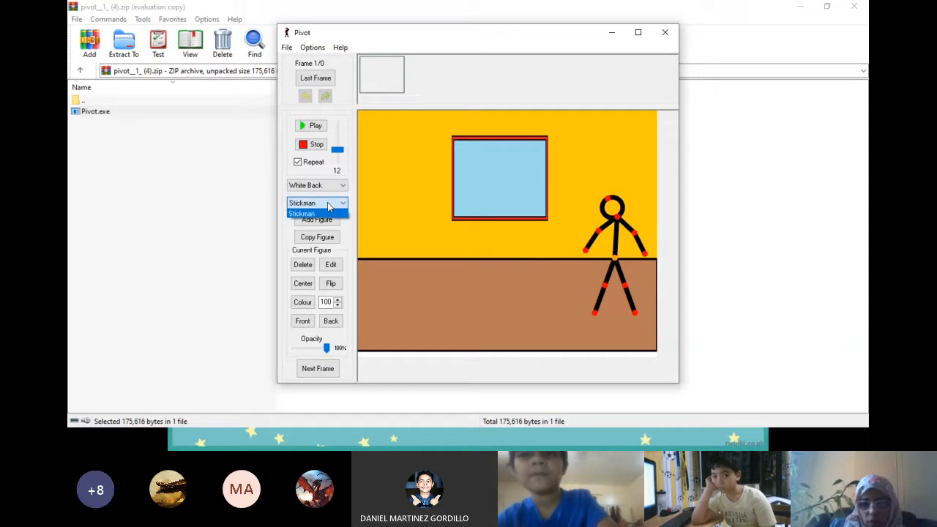
{"action": "left_click", "coordinate": [316, 214]}
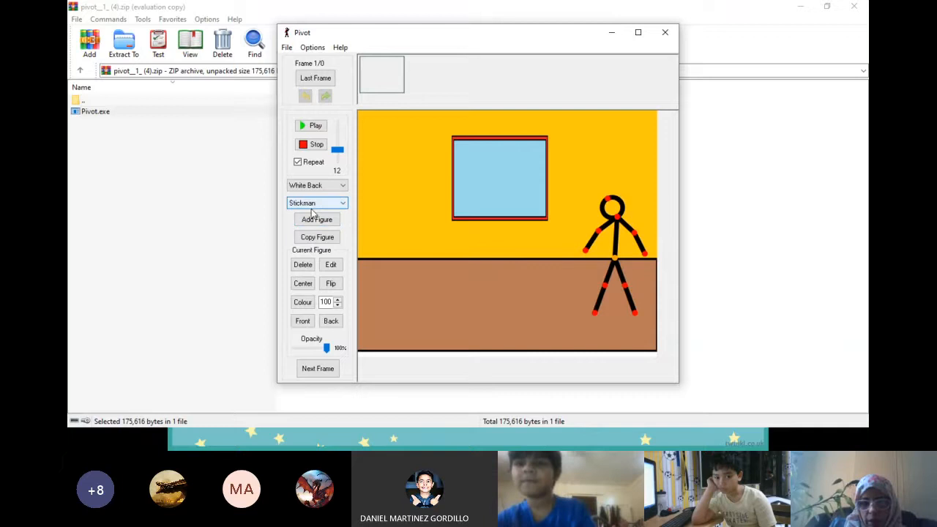
{"action": "left_click", "coordinate": [316, 220]}
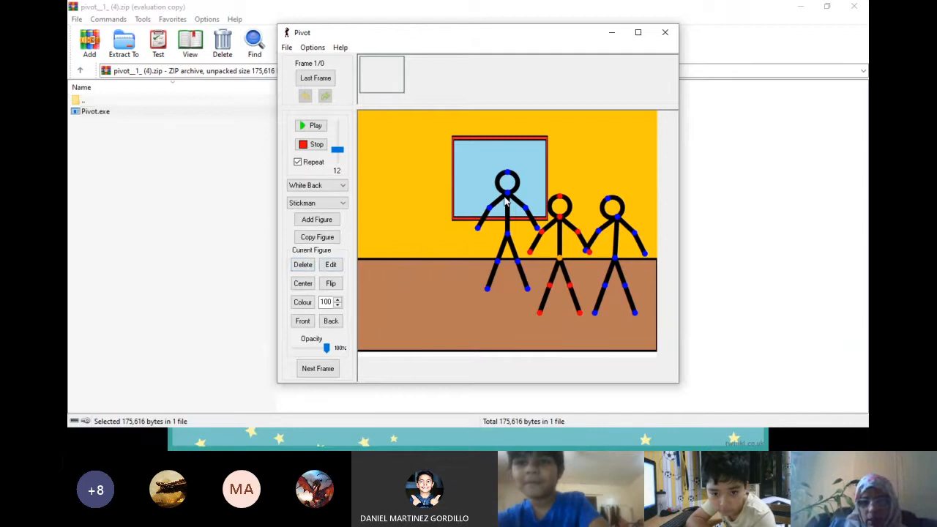
{"action": "left_click", "coordinate": [302, 264]}
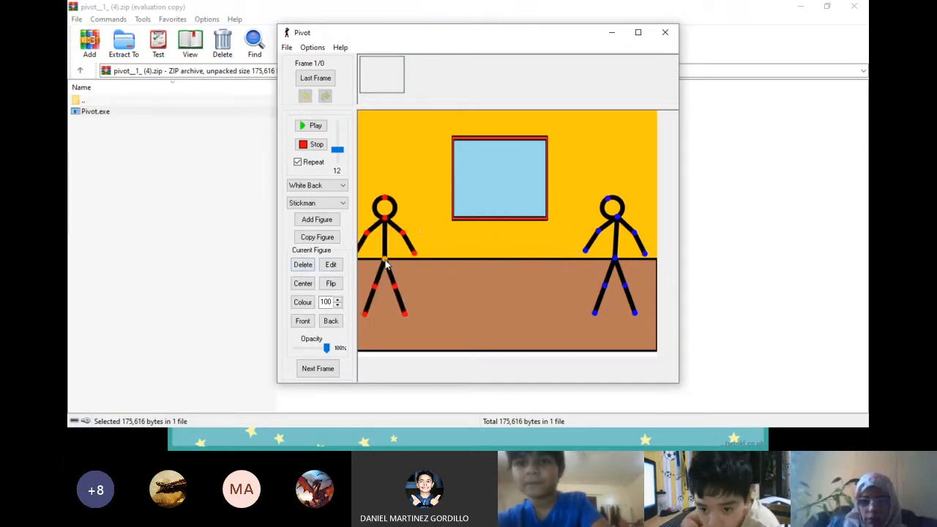
{"action": "left_click_drag", "start_coordinate": [383, 263], "coordinate": [404, 256]}
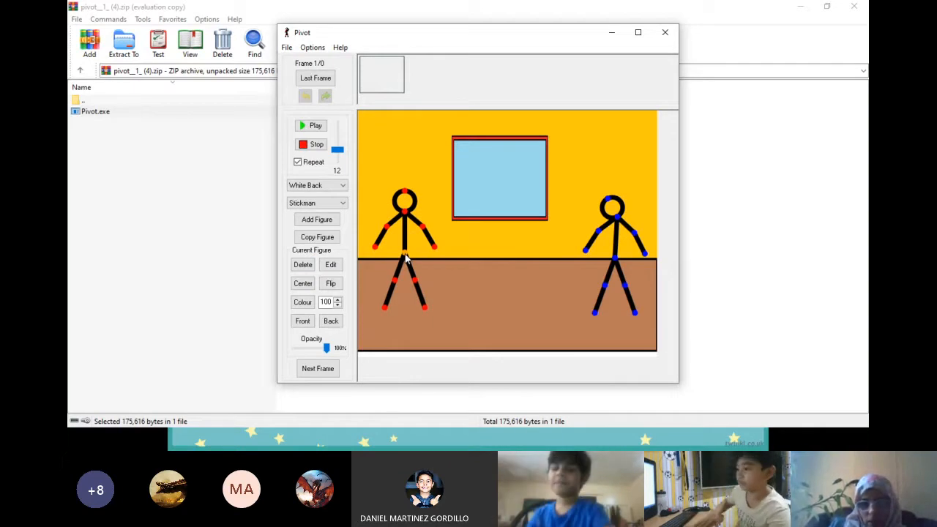
{"action": "mouse_move", "coordinate": [607, 202]}
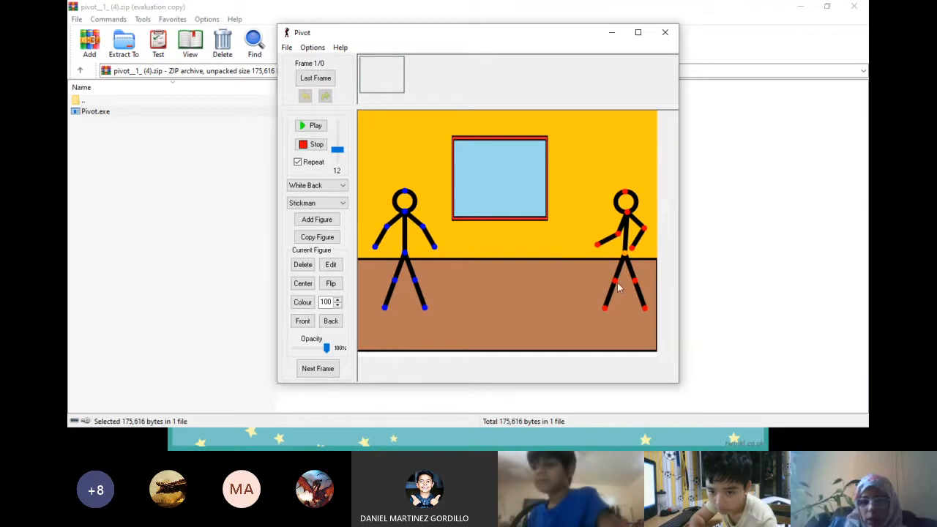
{"action": "mouse_move", "coordinate": [608, 311]}
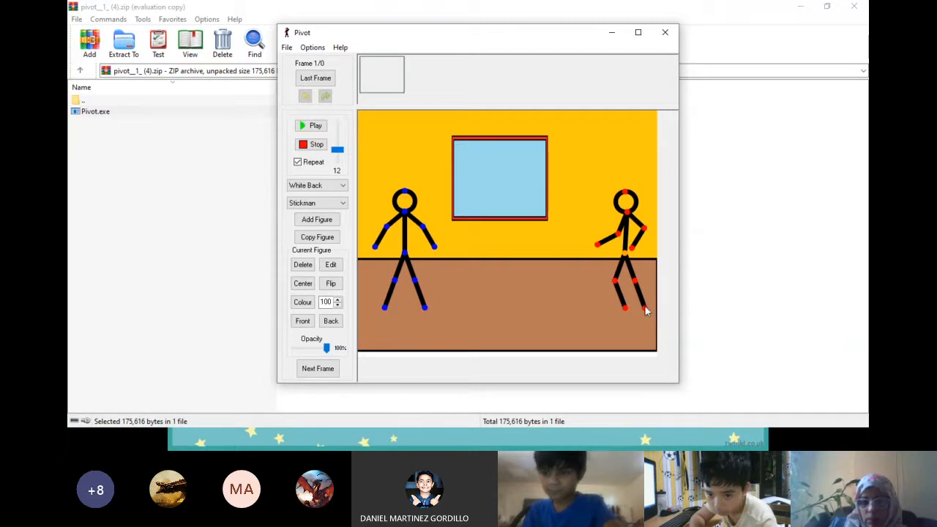
{"action": "mouse_move", "coordinate": [571, 264]}
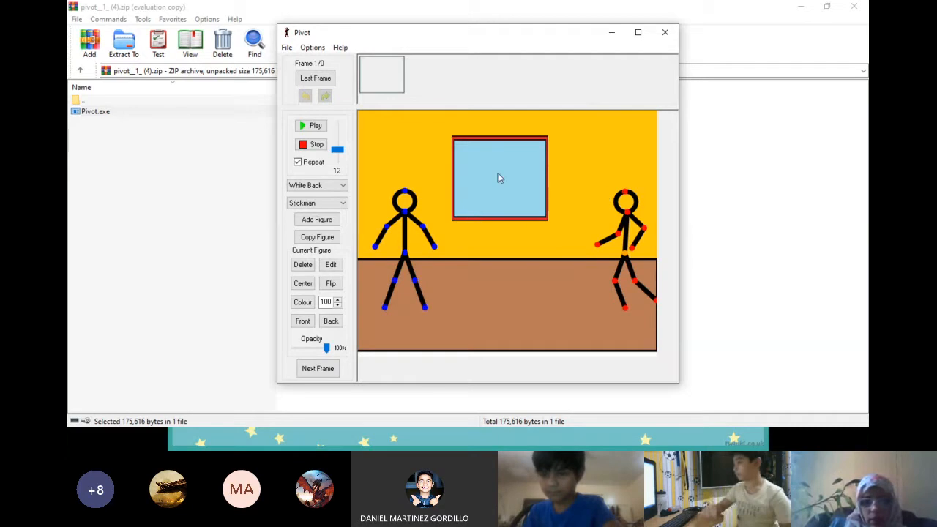
{"action": "mouse_move", "coordinate": [398, 243]}
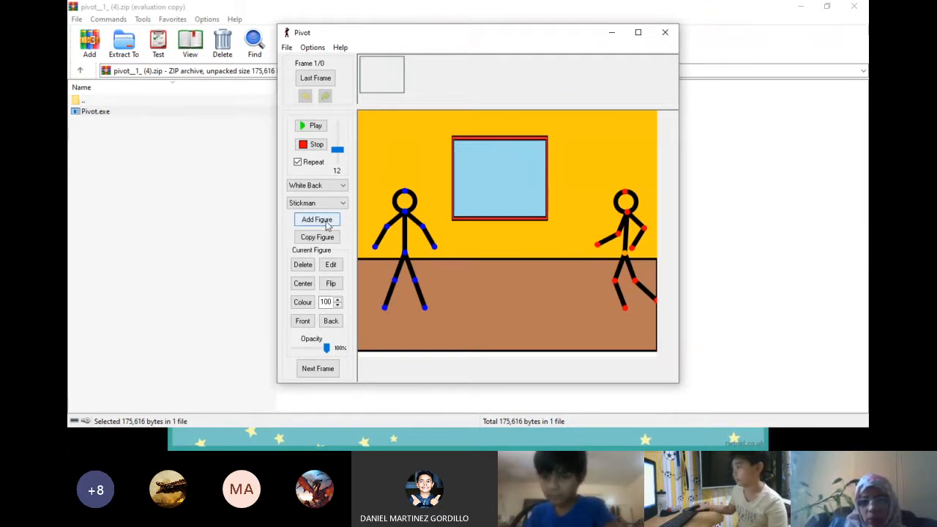
- Add and delete a stray extra stickman, keeping the right figure posed mid-stride with arm raised
{"action": "left_click", "coordinate": [317, 220]}
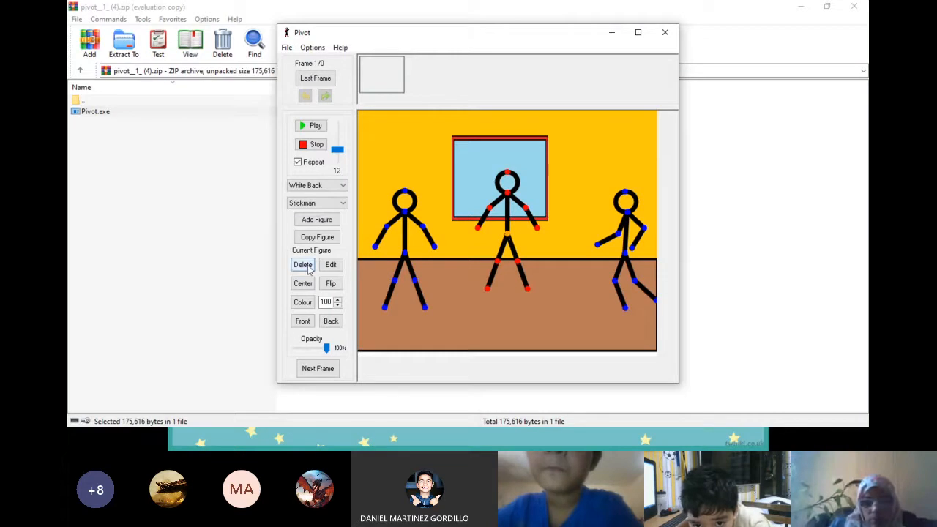
{"action": "left_click", "coordinate": [302, 264]}
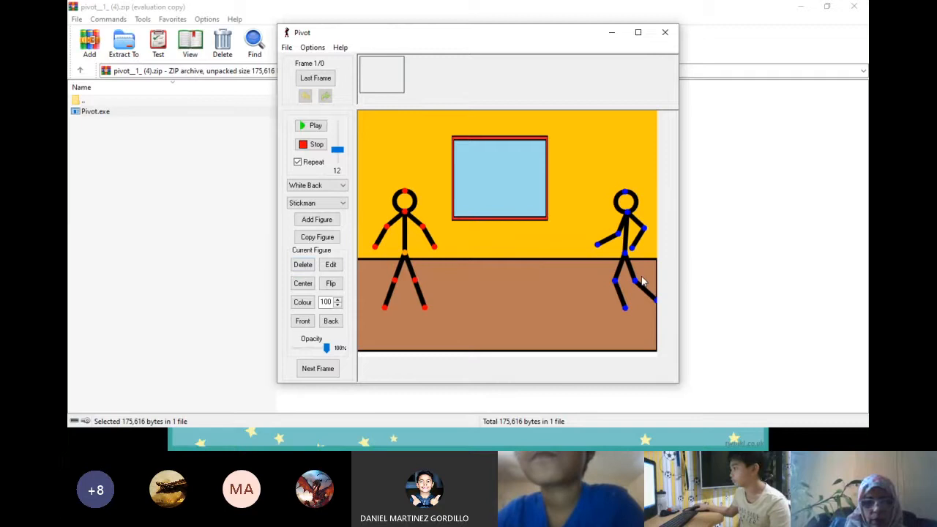
{"action": "left_click", "coordinate": [318, 368]}
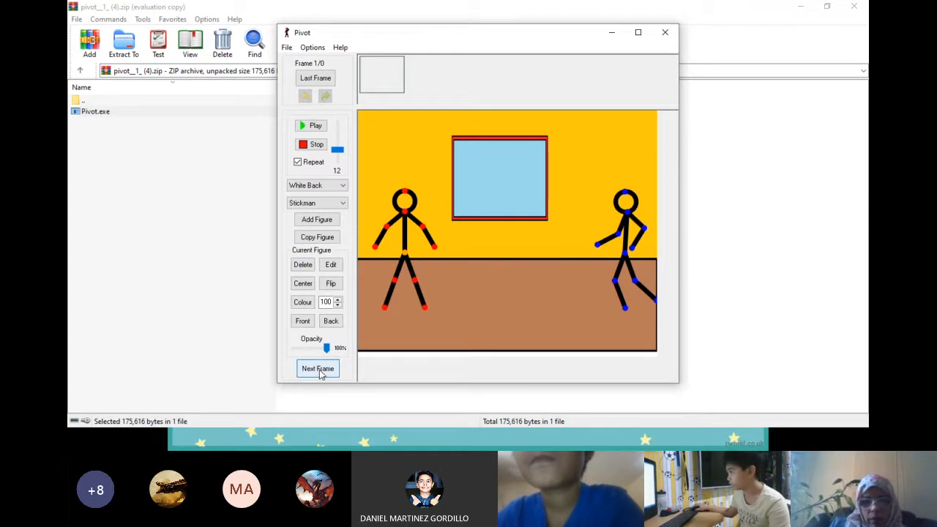
- Add six frames of the right stickman stepping closer until it nearly touches the left figure
{"action": "left_click", "coordinate": [318, 368]}
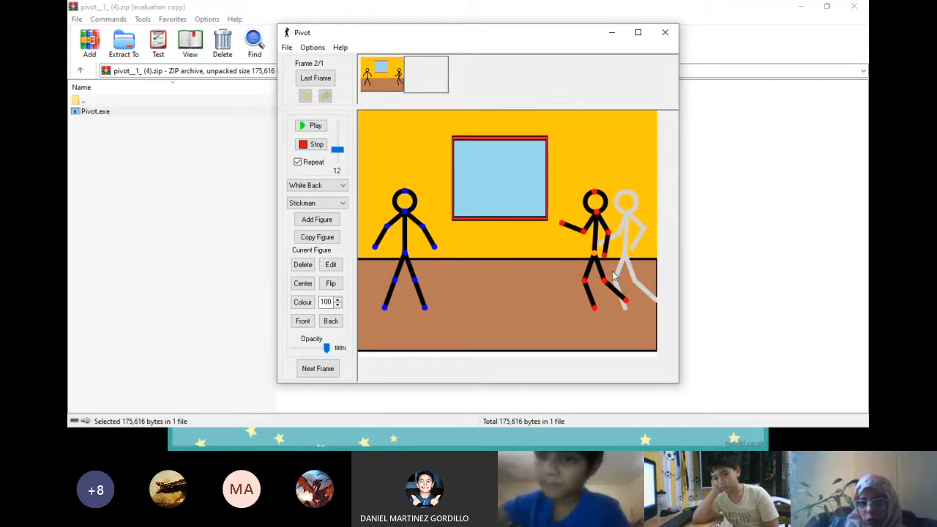
{"action": "left_click_drag", "start_coordinate": [614, 275], "coordinate": [582, 286]}
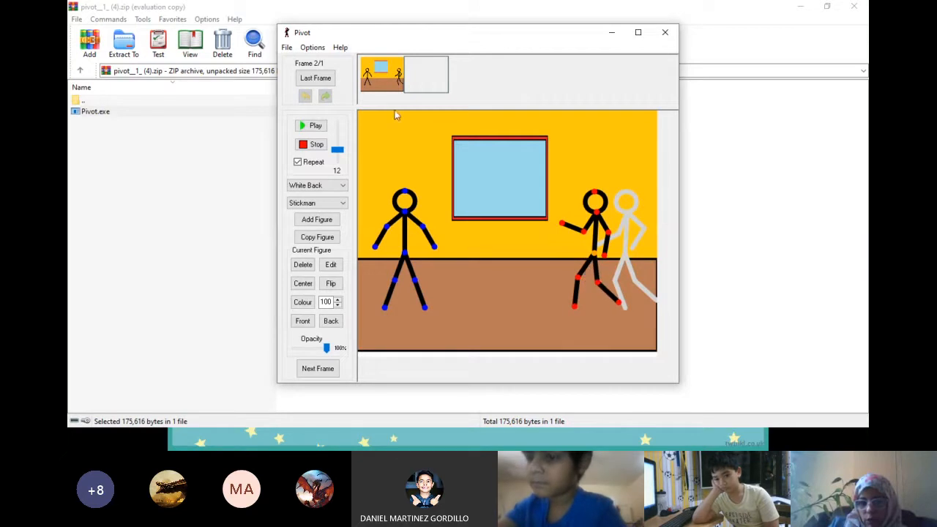
{"action": "left_click", "coordinate": [317, 369]}
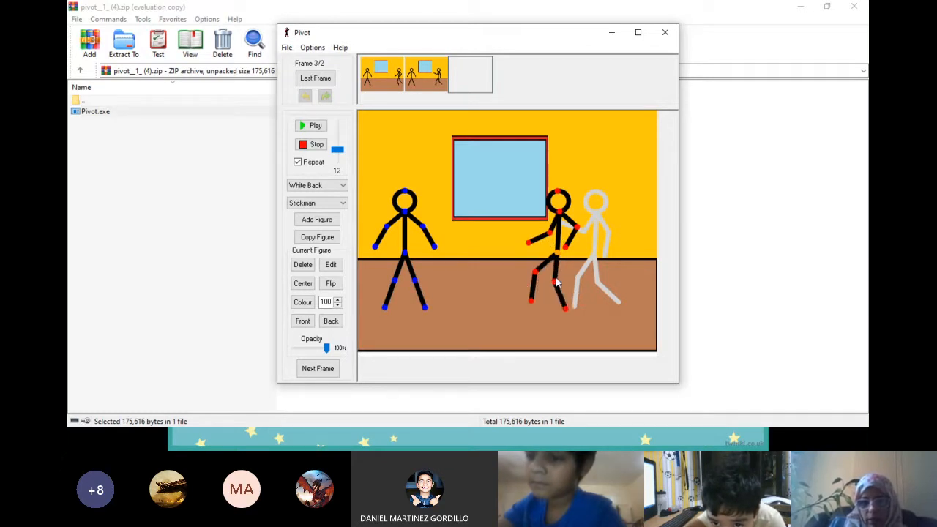
{"action": "left_click", "coordinate": [318, 368]}
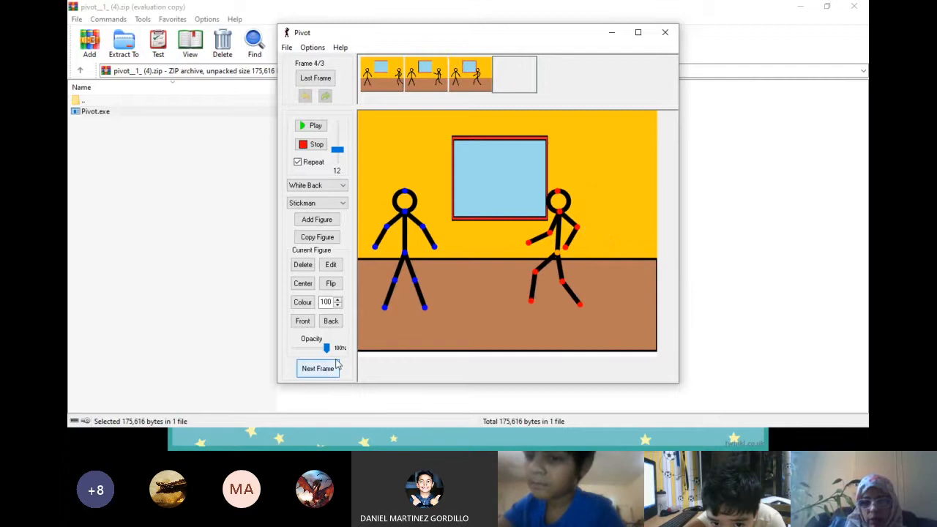
{"action": "left_click", "coordinate": [318, 369]}
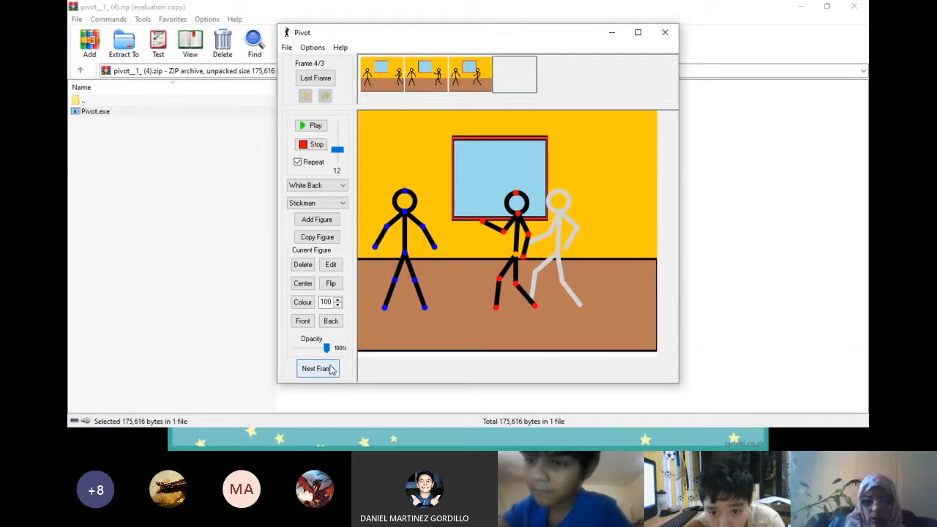
{"action": "left_click", "coordinate": [318, 369]}
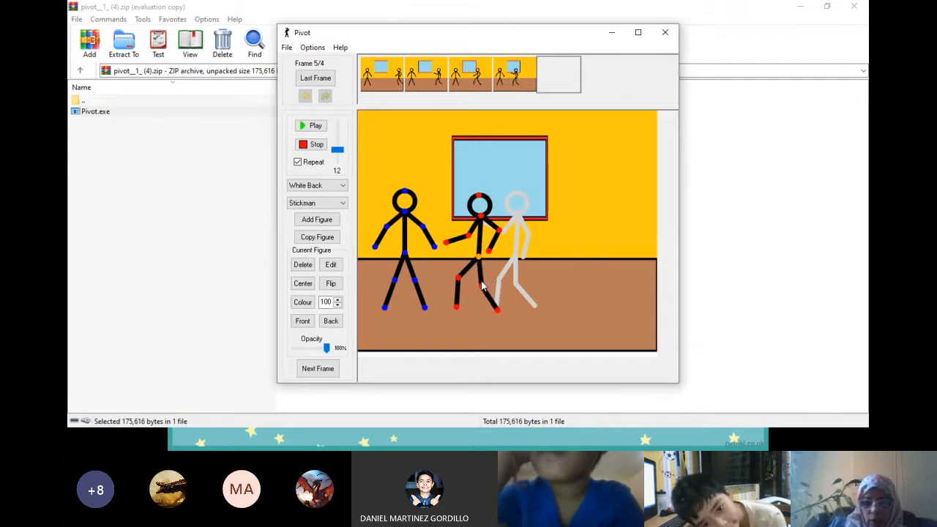
{"action": "left_click", "coordinate": [318, 369]}
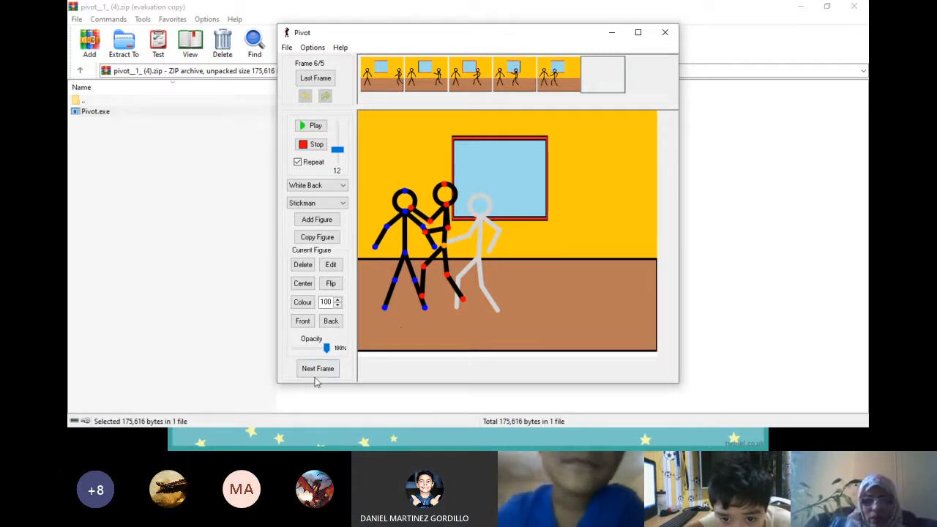
- Add four frames of the shove pushing the left figure off stage, reaching ten frames
{"action": "left_click", "coordinate": [317, 369]}
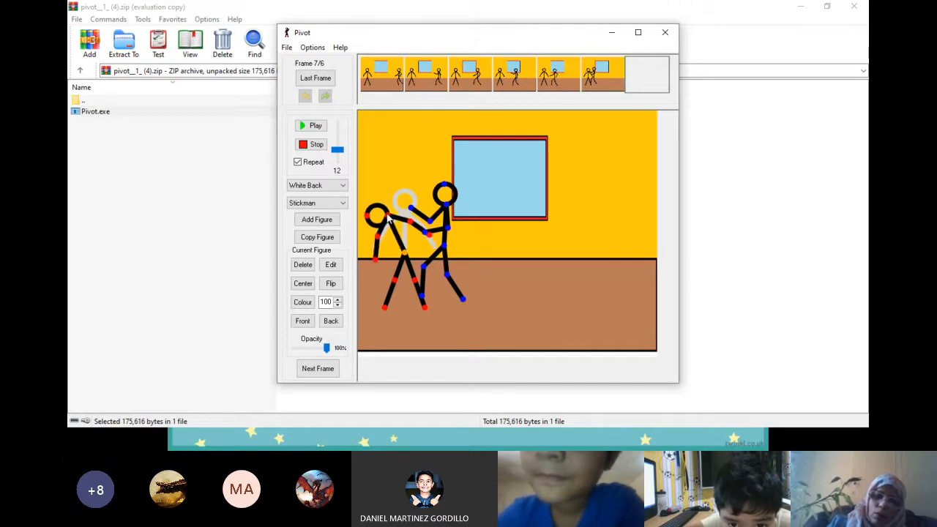
{"action": "left_click", "coordinate": [317, 369]}
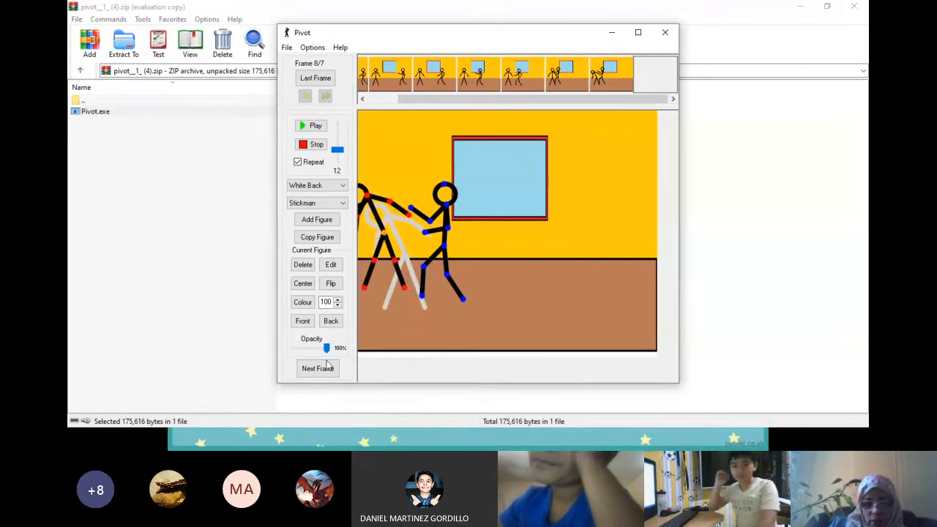
{"action": "left_click", "coordinate": [316, 369]}
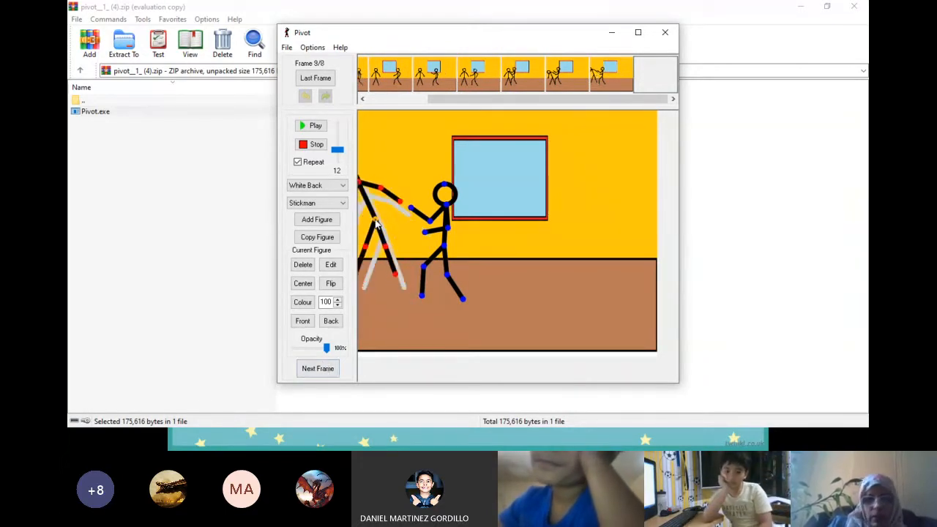
{"action": "left_click", "coordinate": [318, 369]}
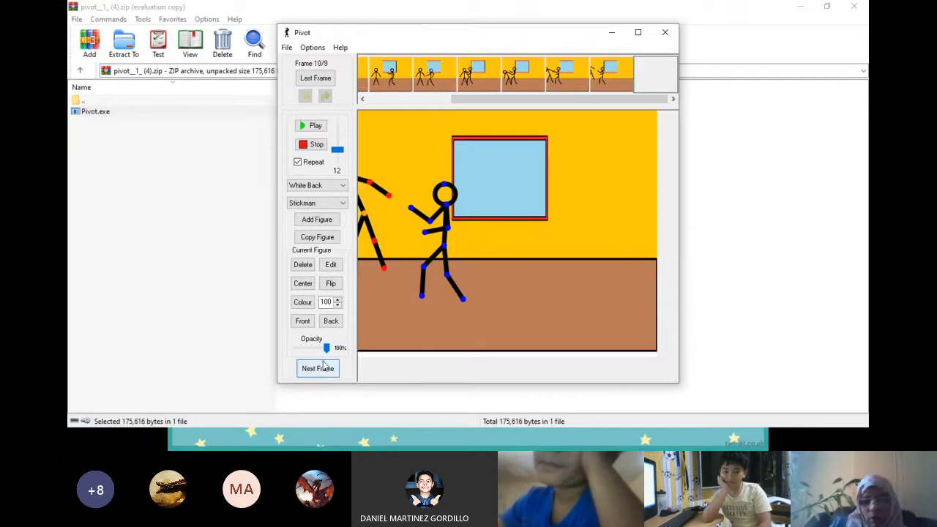
{"action": "left_click", "coordinate": [317, 369]}
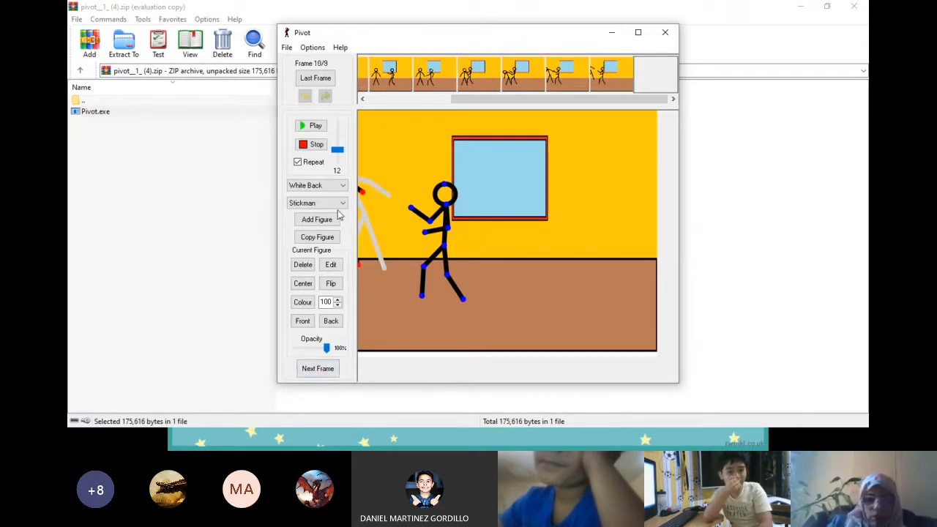
{"action": "left_click", "coordinate": [317, 369]}
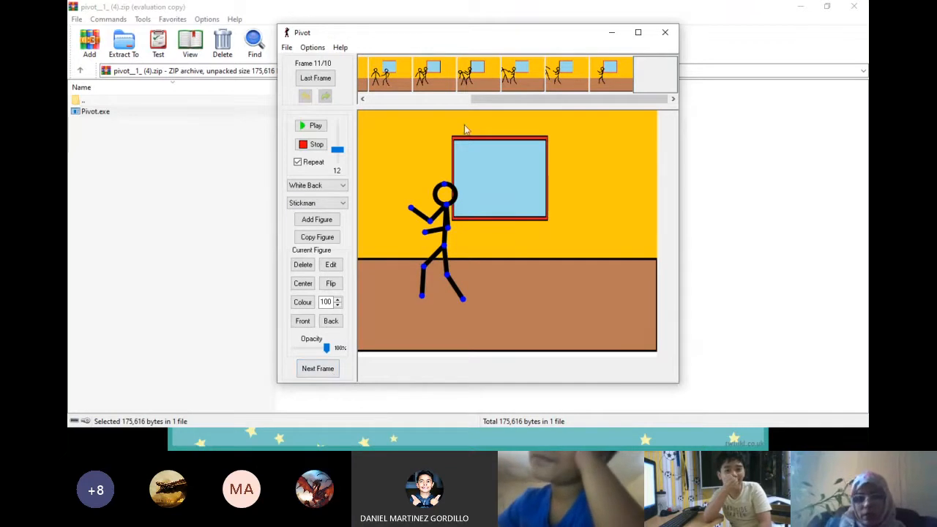
{"action": "mouse_move", "coordinate": [404, 144]}
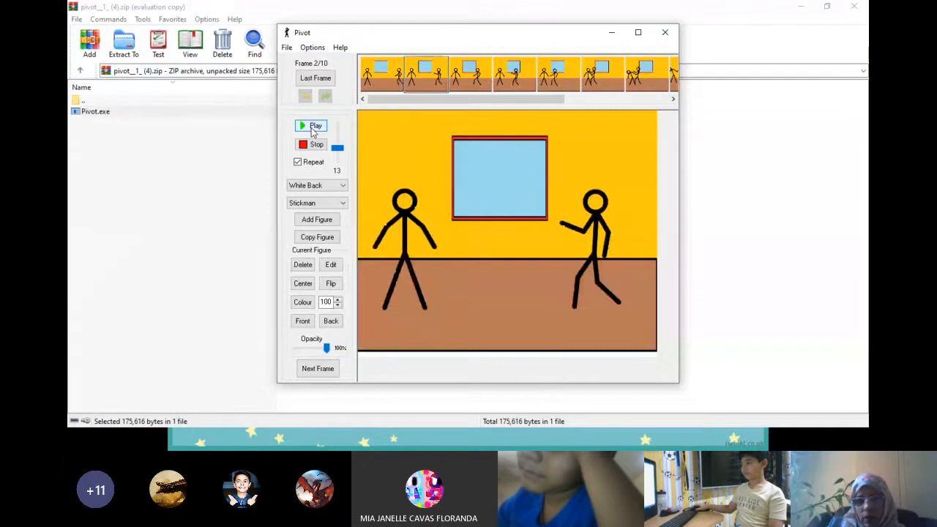
- Play the ten-frame animation at speed 5 and enlarge the Pivot window
{"action": "left_click", "coordinate": [314, 126]}
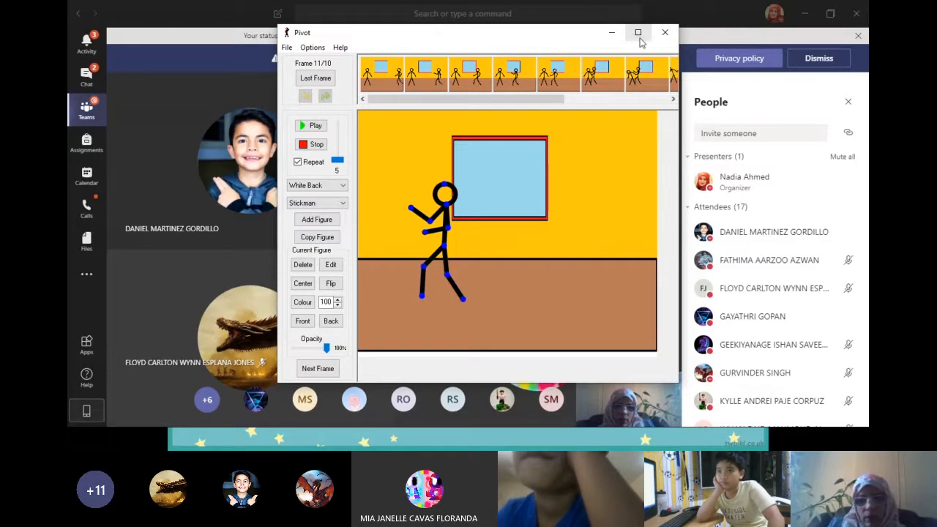
{"action": "left_click", "coordinate": [638, 32]}
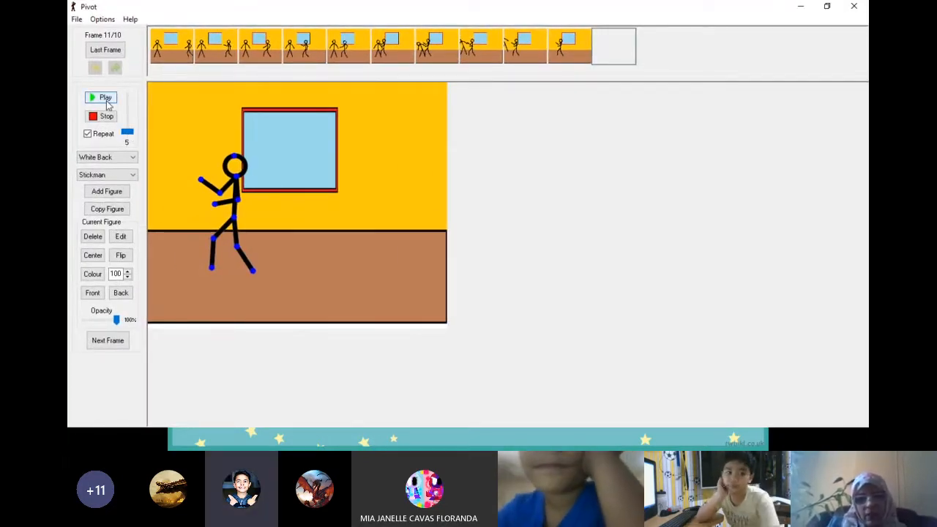
- Replay the animation on continuous repeat with the speed raised to 7
{"action": "left_click", "coordinate": [524, 45]}
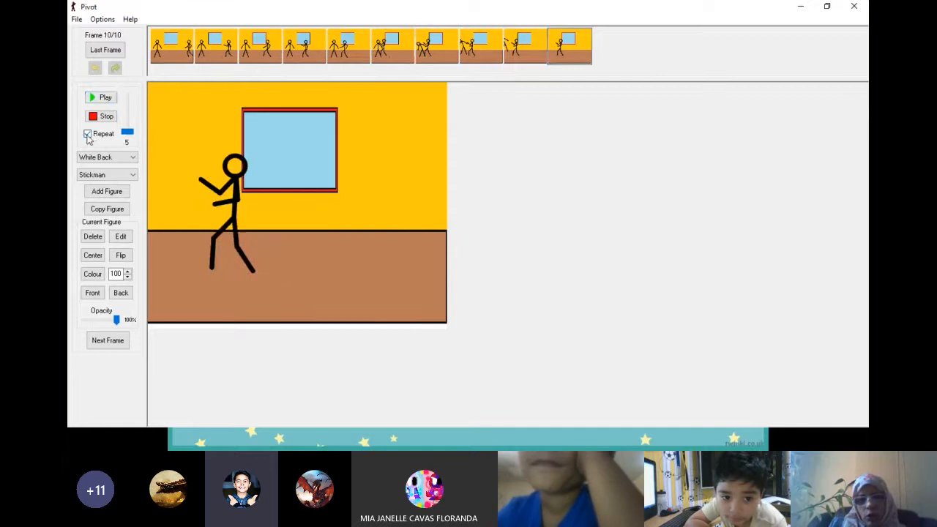
{"action": "left_click", "coordinate": [105, 97]}
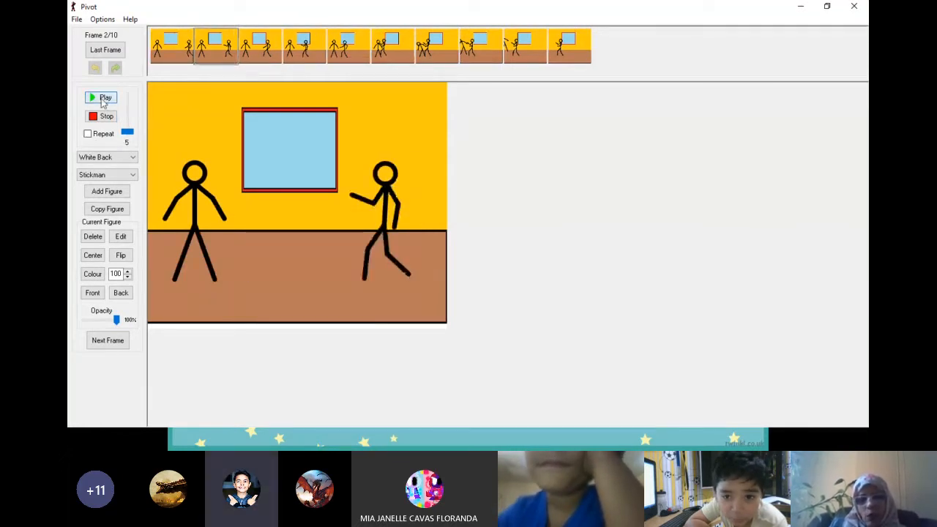
{"action": "left_click", "coordinate": [106, 97]}
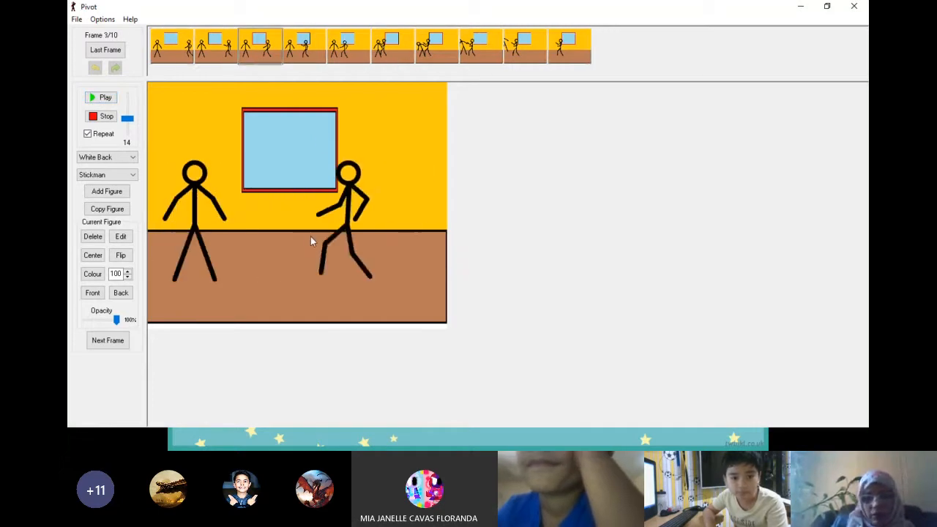
{"action": "left_click", "coordinate": [170, 46]}
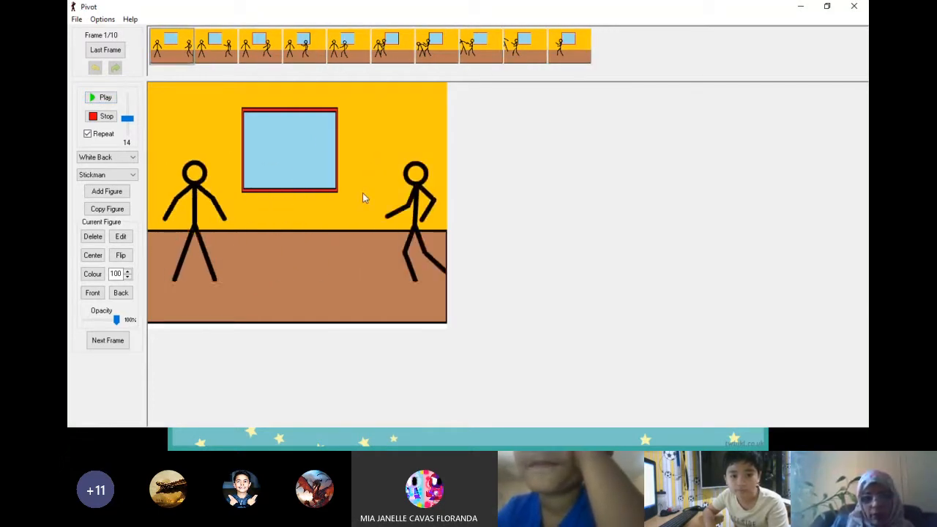
{"action": "left_click", "coordinate": [567, 45]}
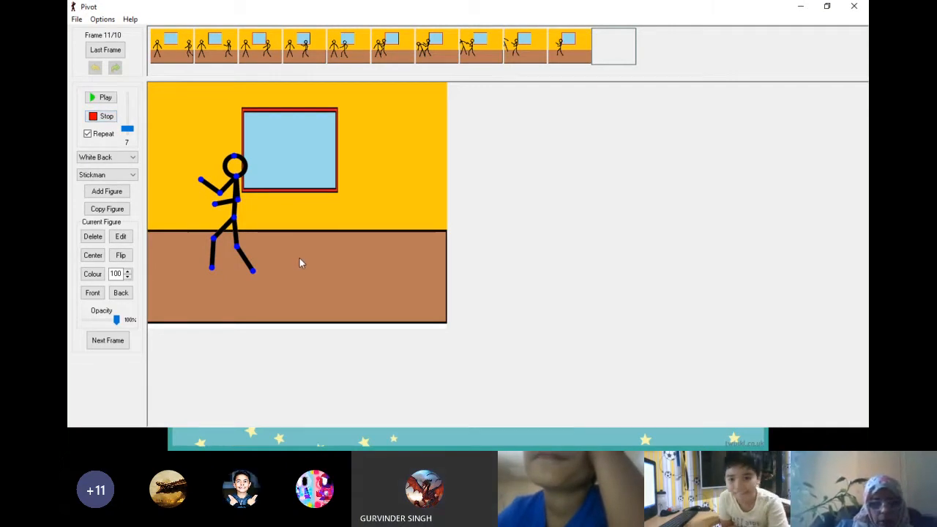
- Save the animation as an Animated GIF named DEMO3 in the animation folder
{"action": "left_click", "coordinate": [76, 19]}
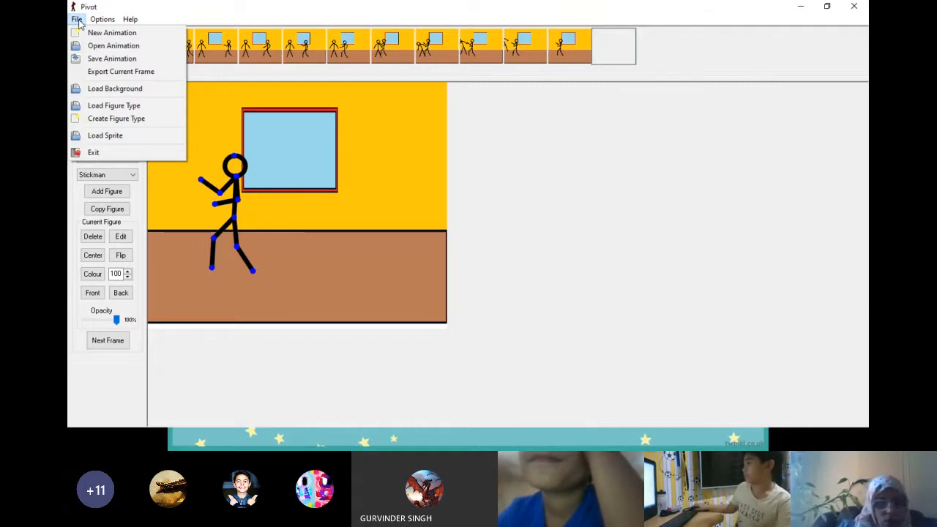
{"action": "mouse_move", "coordinate": [112, 58]}
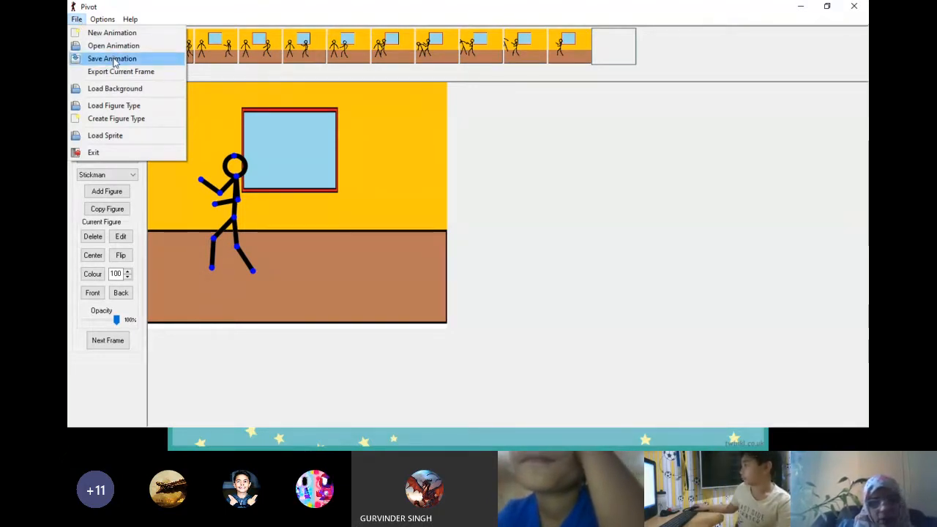
{"action": "left_click", "coordinate": [111, 59]}
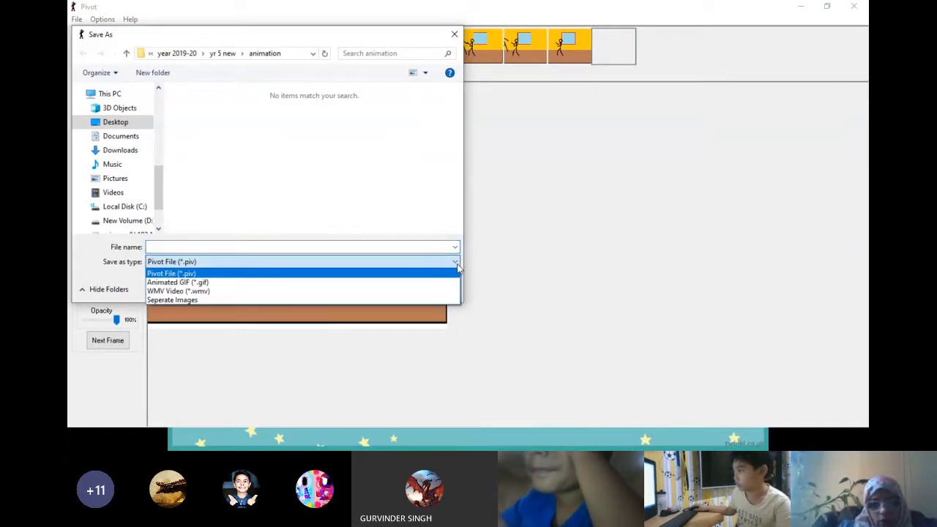
{"action": "mouse_move", "coordinate": [177, 281]}
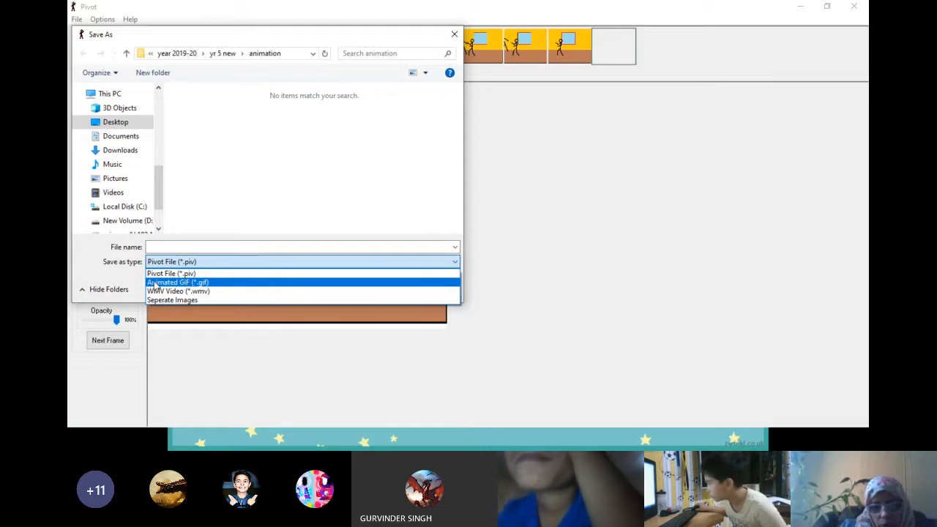
{"action": "left_click", "coordinate": [170, 274]}
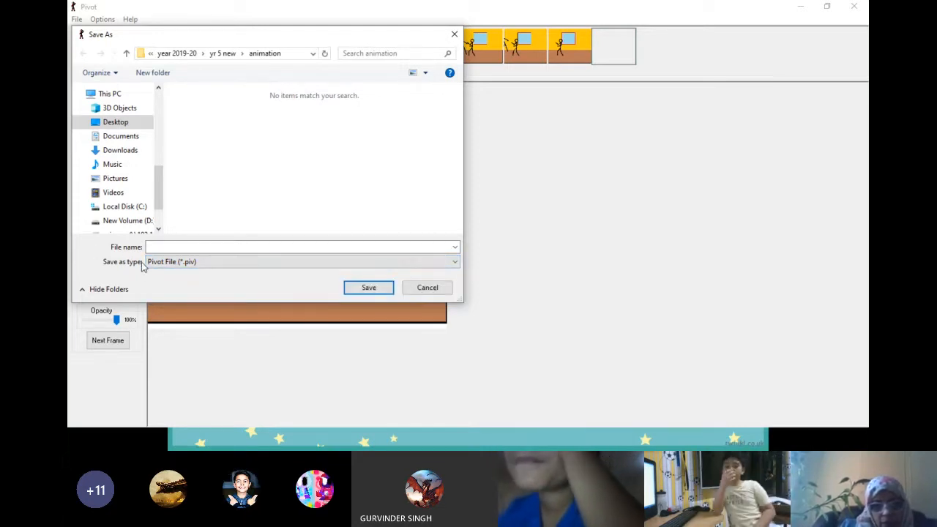
{"action": "left_click", "coordinate": [302, 261]}
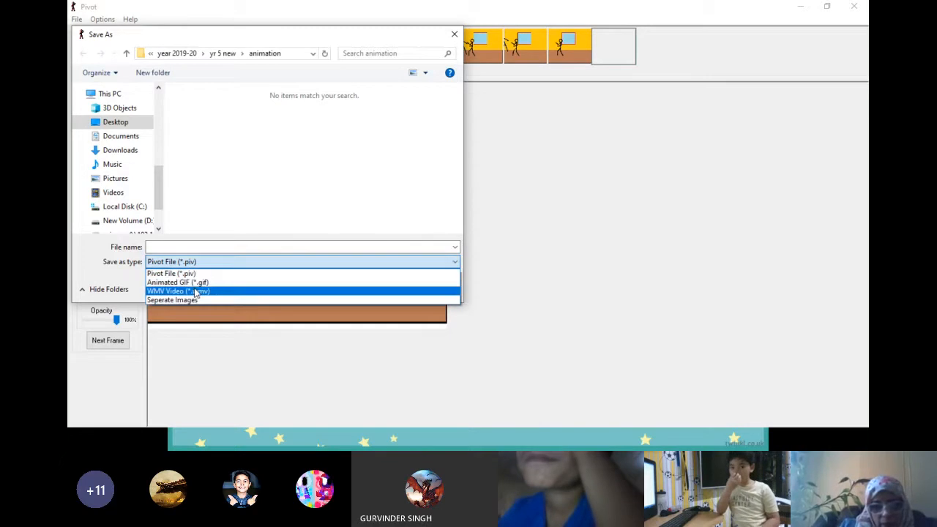
{"action": "left_click", "coordinate": [177, 281]}
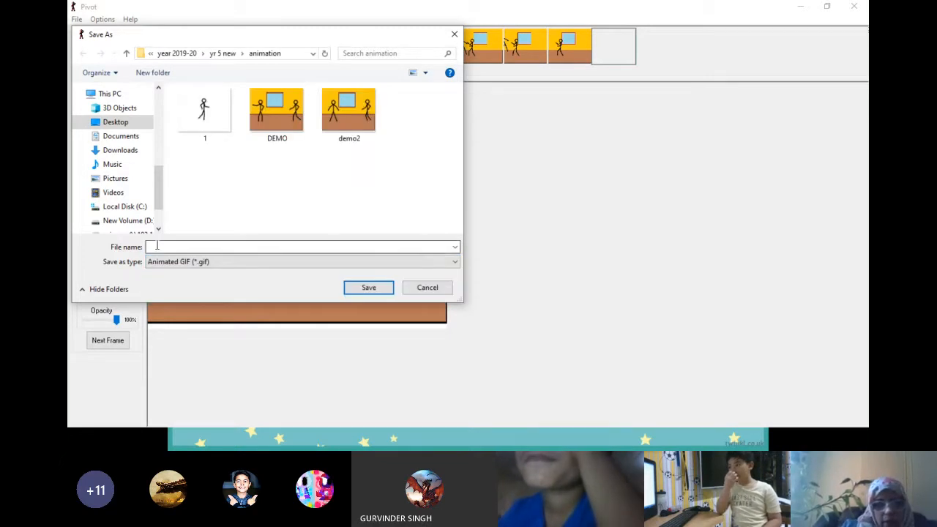
{"action": "type", "text": "DEMO3"}
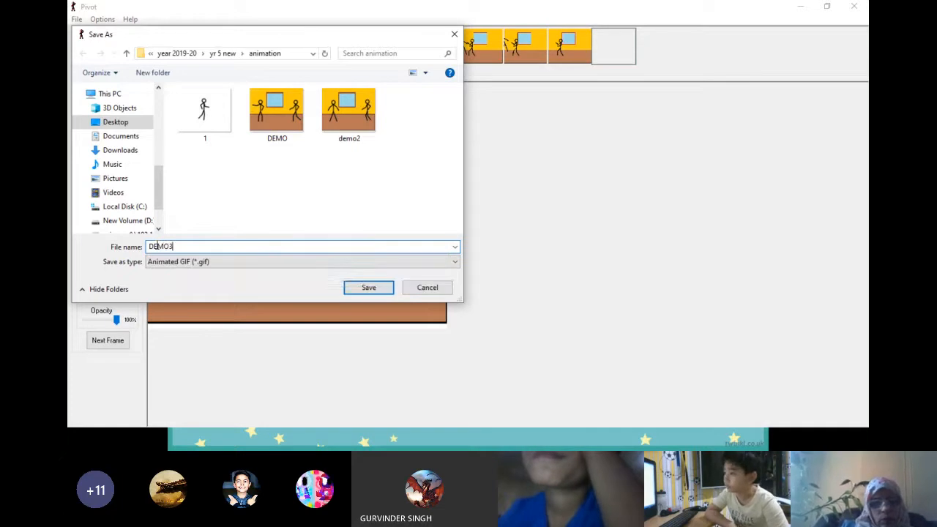
{"action": "left_click", "coordinate": [369, 287]}
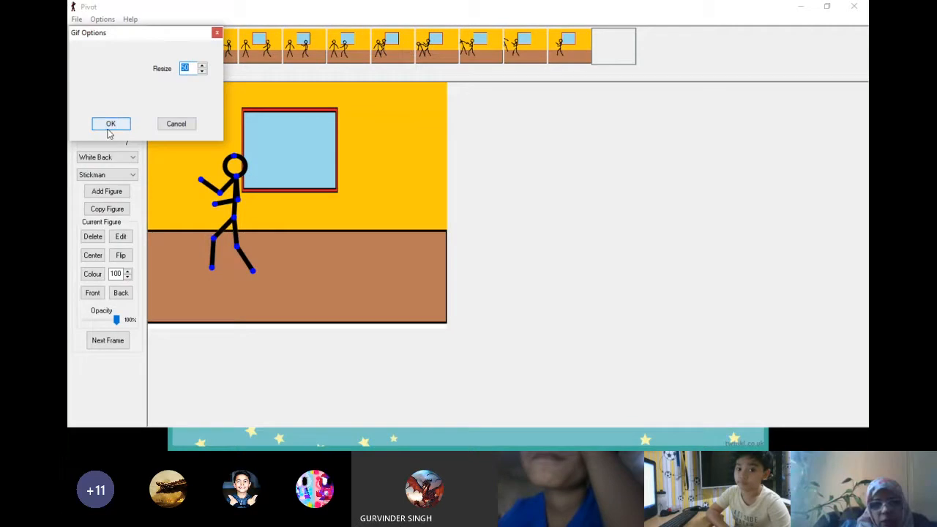
- Accept the default GIF size so DEMO3 is written as an animated GIF
{"action": "left_click", "coordinate": [111, 123]}
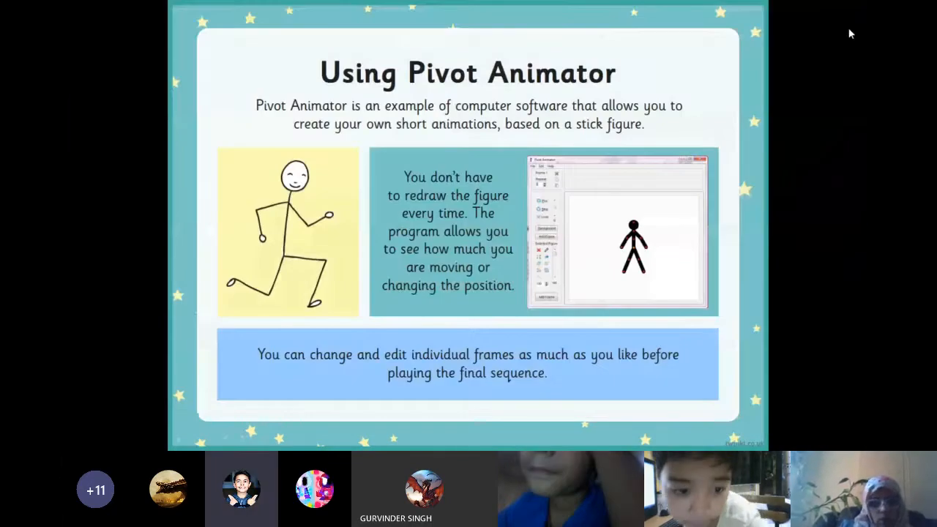
- Leave the slideshow and bring up File Explorer from the taskbar
{"action": "left_click", "coordinate": [369, 439]}
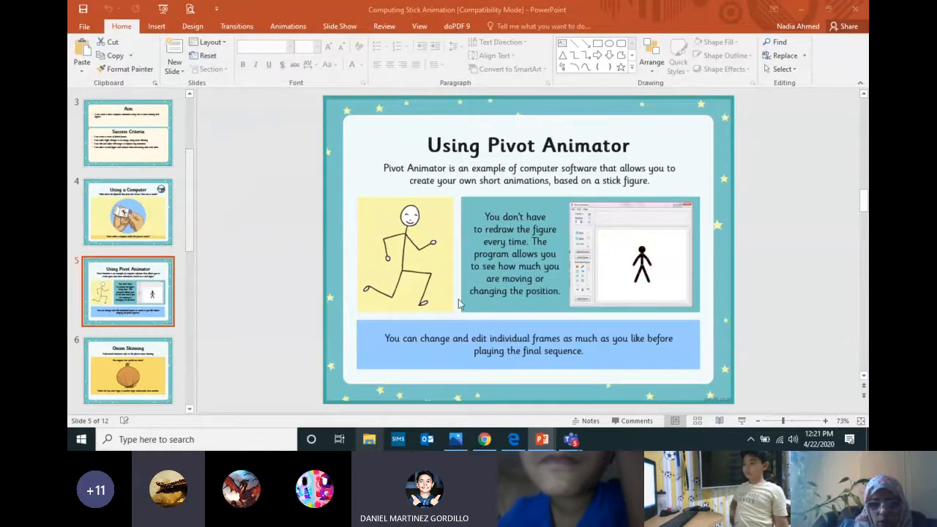
{"action": "left_click", "coordinate": [369, 439]}
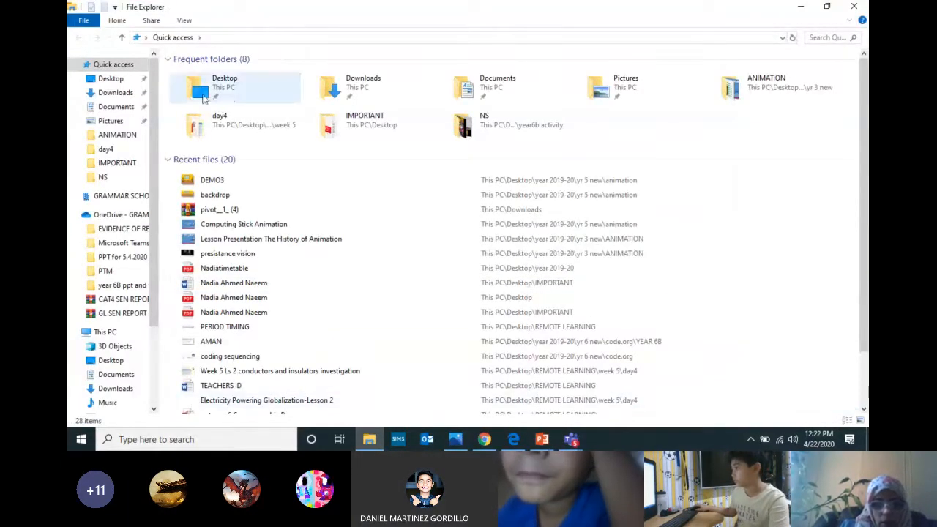
- Browse Desktop > year 2019-20 > yr 5 new > animation and preview DEMO3 in Photos
{"action": "left_click", "coordinate": [117, 135]}
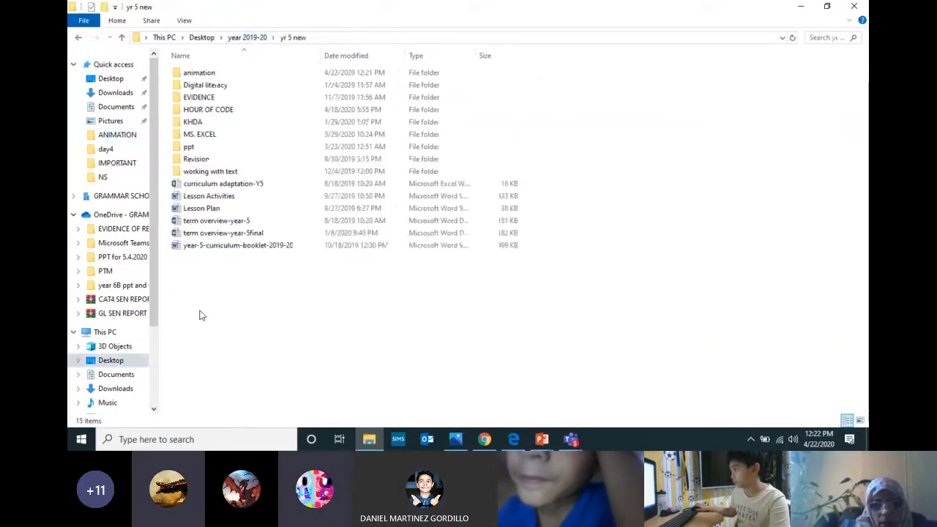
{"action": "double_click", "coordinate": [199, 72]}
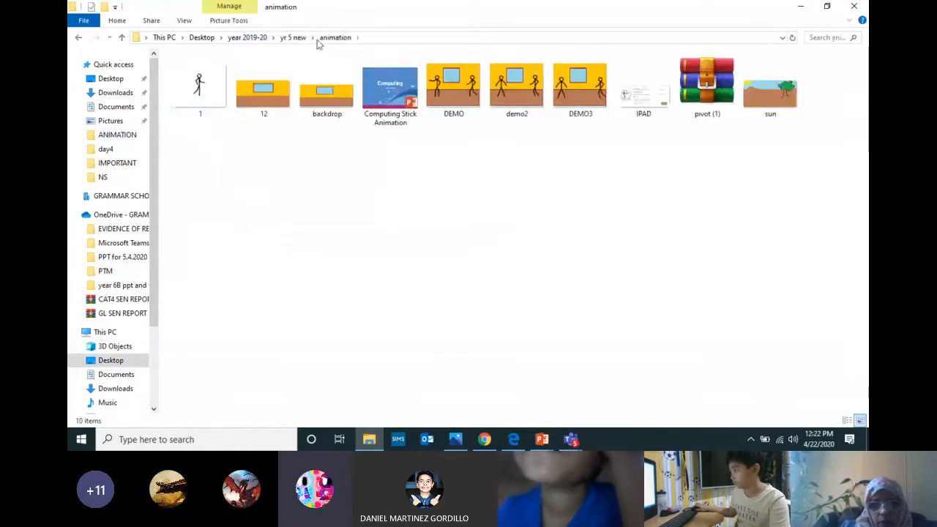
{"action": "left_click", "coordinate": [580, 83]}
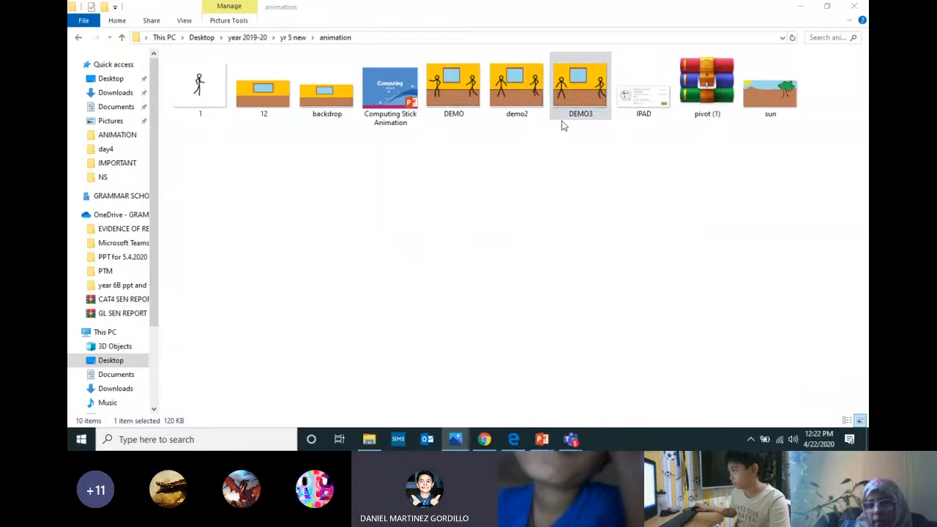
{"action": "double_click", "coordinate": [579, 83]}
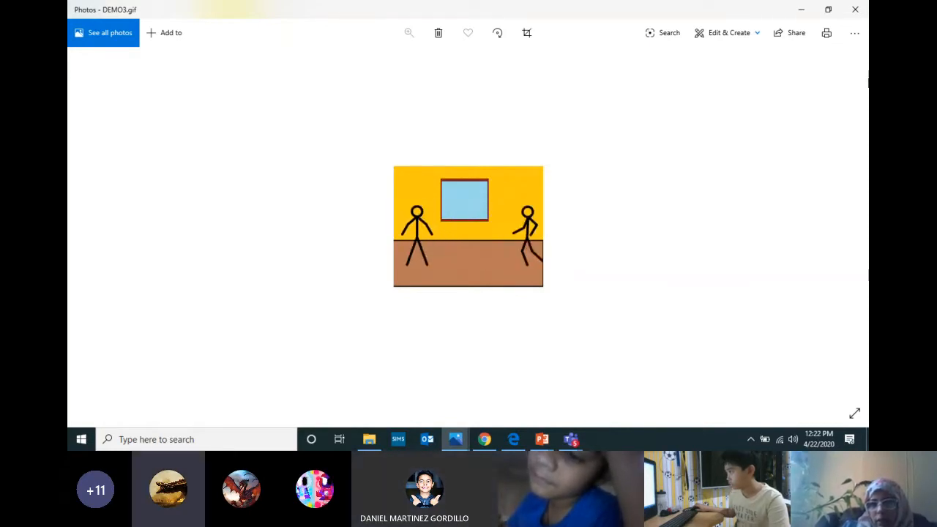
- Close the DEMO3 preview, glance over the class Padlet board, and return to the Teams meeting
{"action": "left_click", "coordinate": [855, 32]}
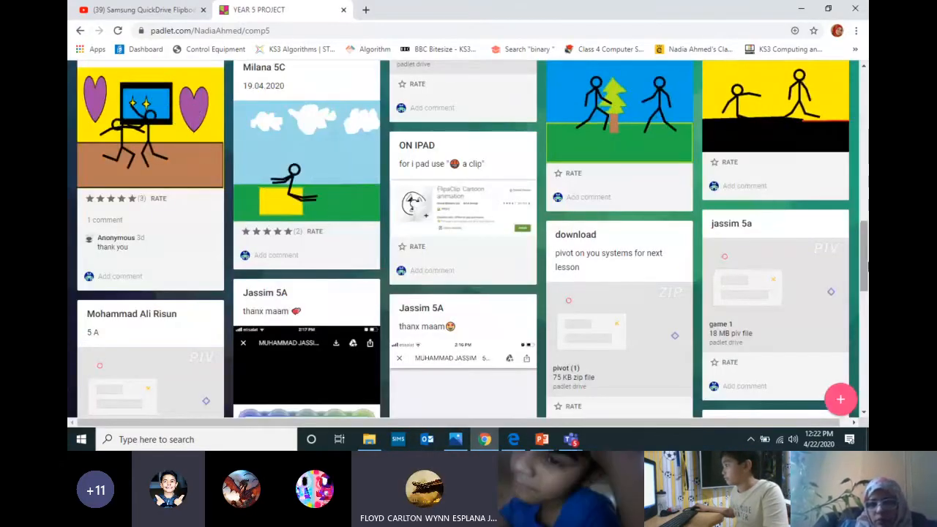
{"action": "scroll", "scroll_direction": "down", "scroll_amount": 3}
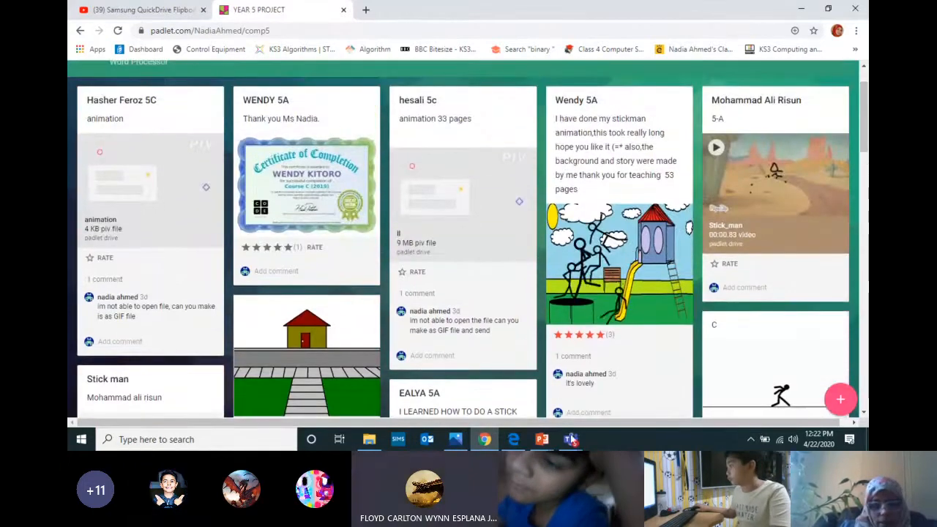
{"action": "left_click", "coordinate": [570, 440]}
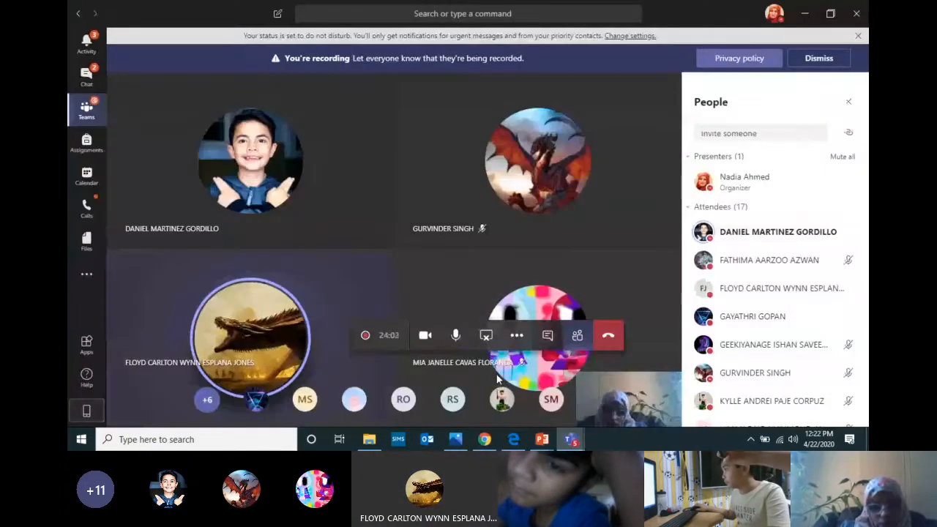